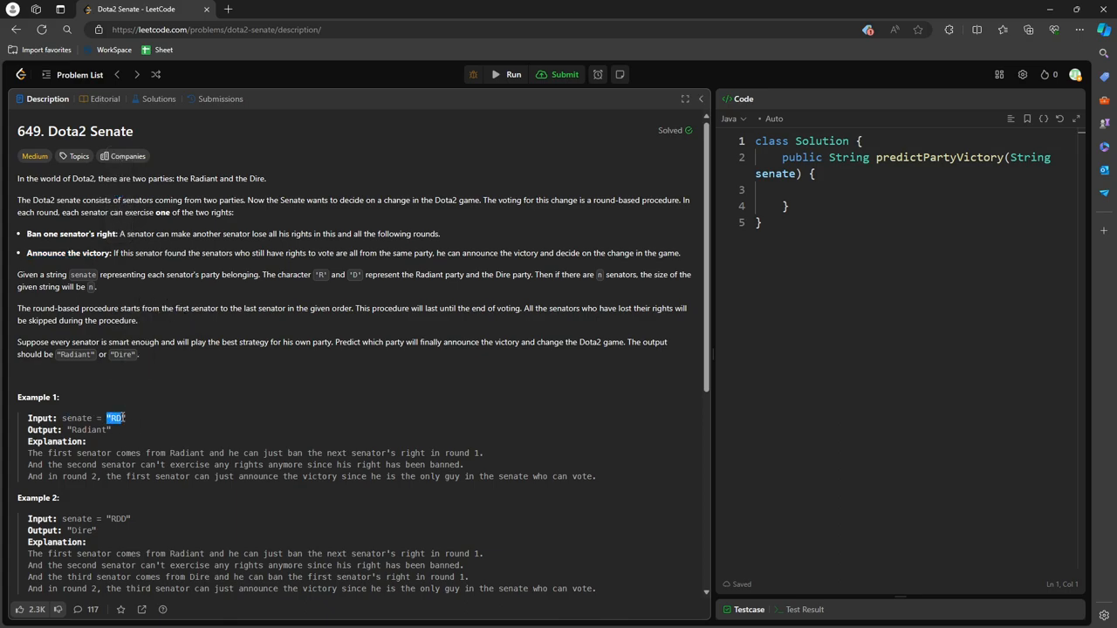
pyautogui.moveTo(421, 500)
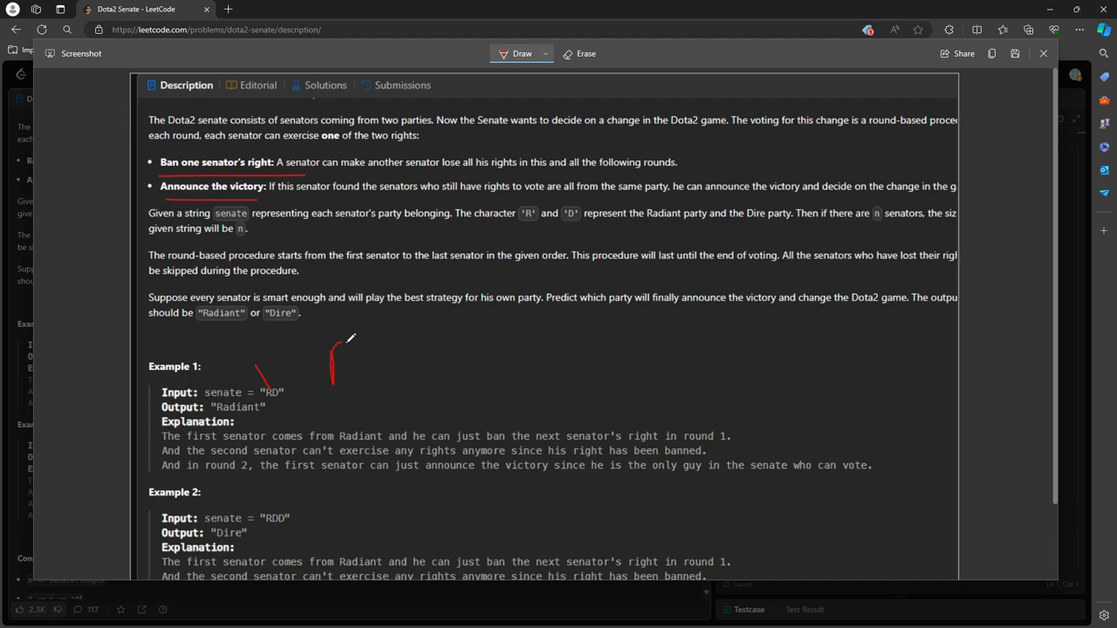
# Annotate Example 1 in red: write R → bm, box the R, and underline the explanation.
pyautogui.moveTo(336, 340); pyautogui.dragTo(410, 376)
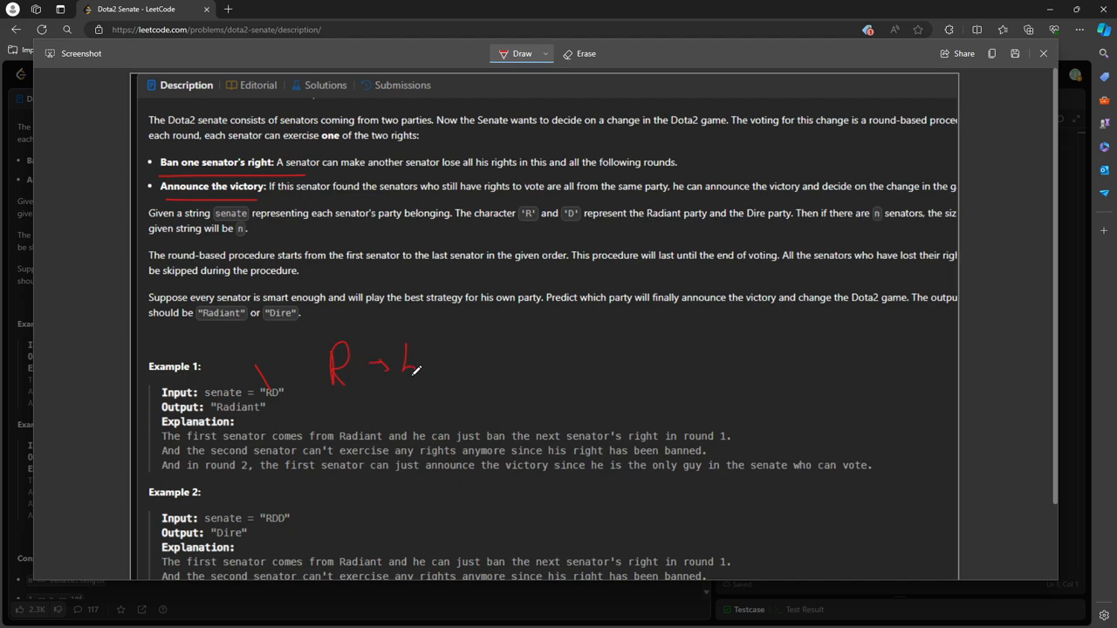
pyautogui.moveTo(428, 366); pyautogui.dragTo(472, 367)
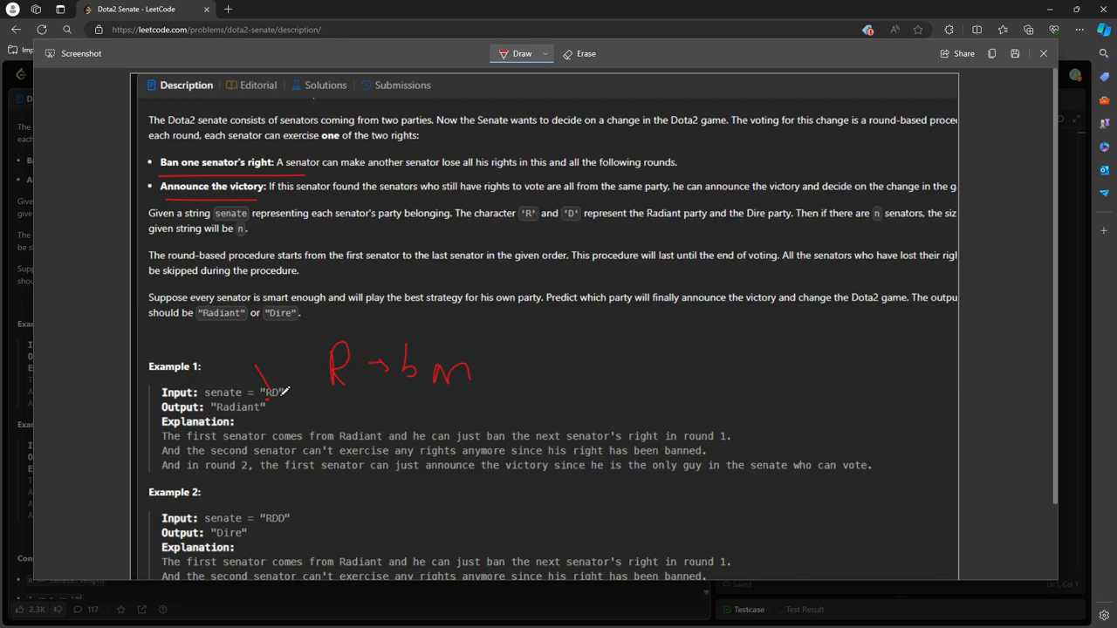
pyautogui.moveTo(353, 373)
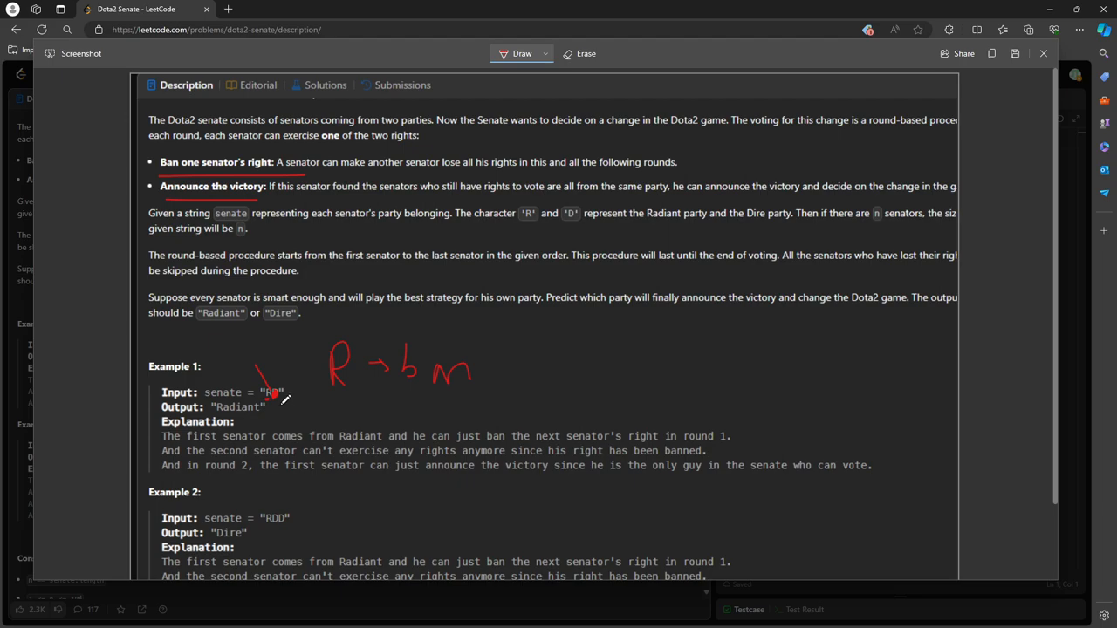
pyautogui.moveTo(327, 336); pyautogui.dragTo(340, 389)
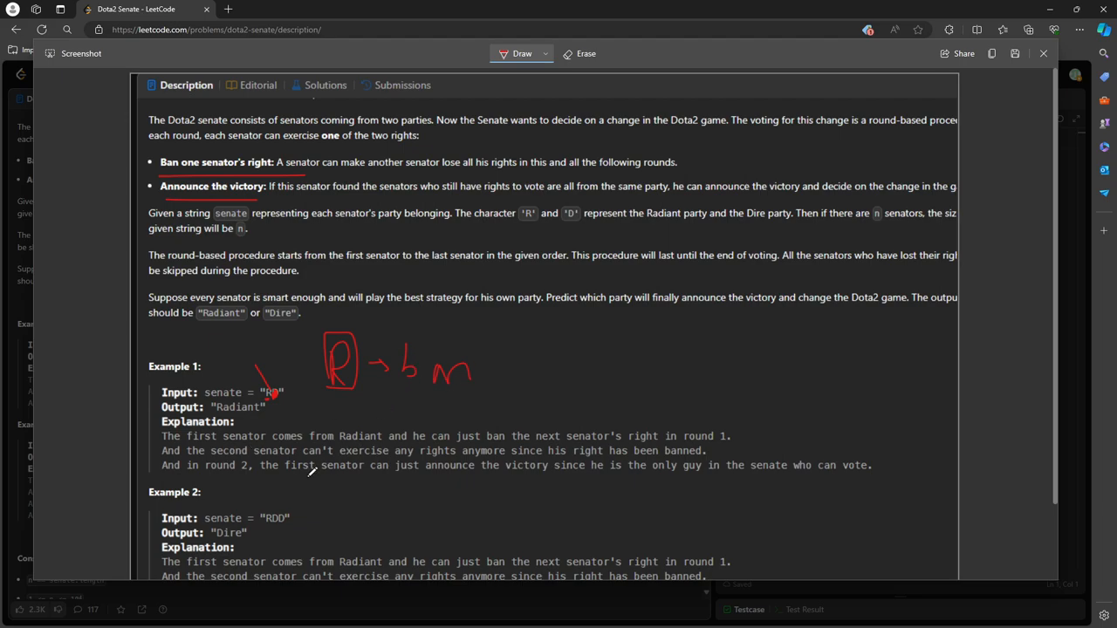
pyautogui.scroll(-3)
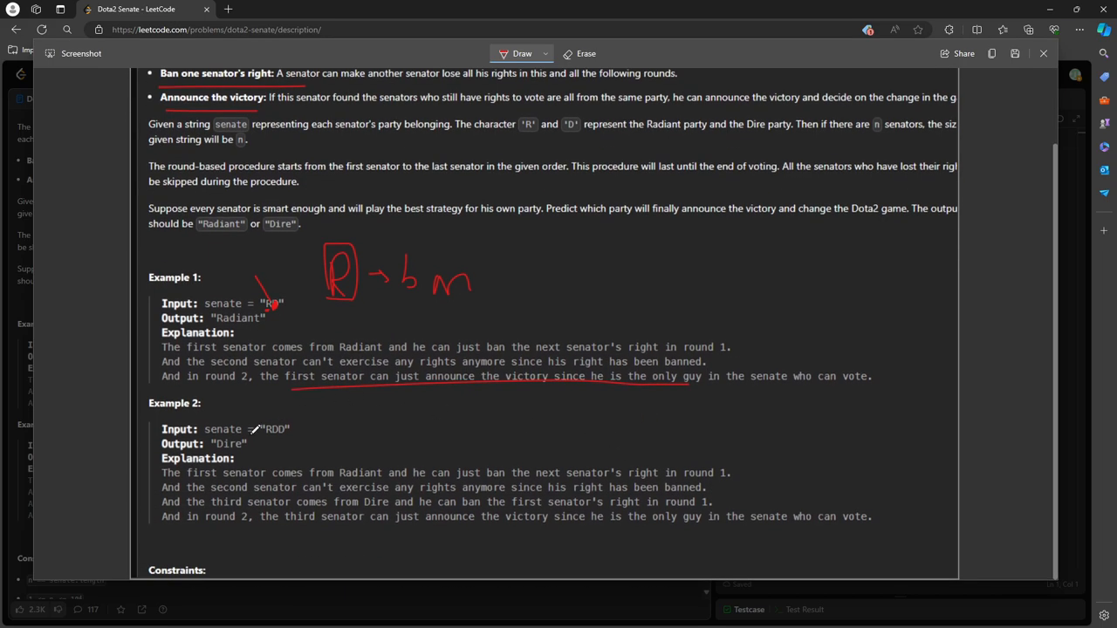
# Mark the first letter of Example 2's input RDD with red strokes.
pyautogui.scroll(-3)
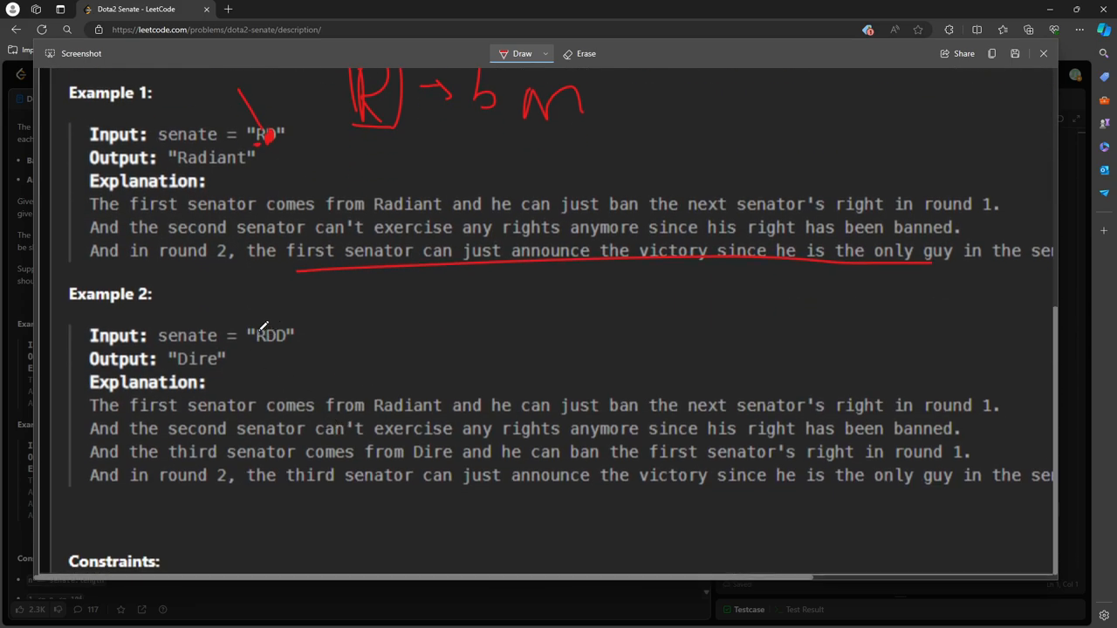
pyautogui.moveTo(256, 306); pyautogui.dragTo(255, 334)
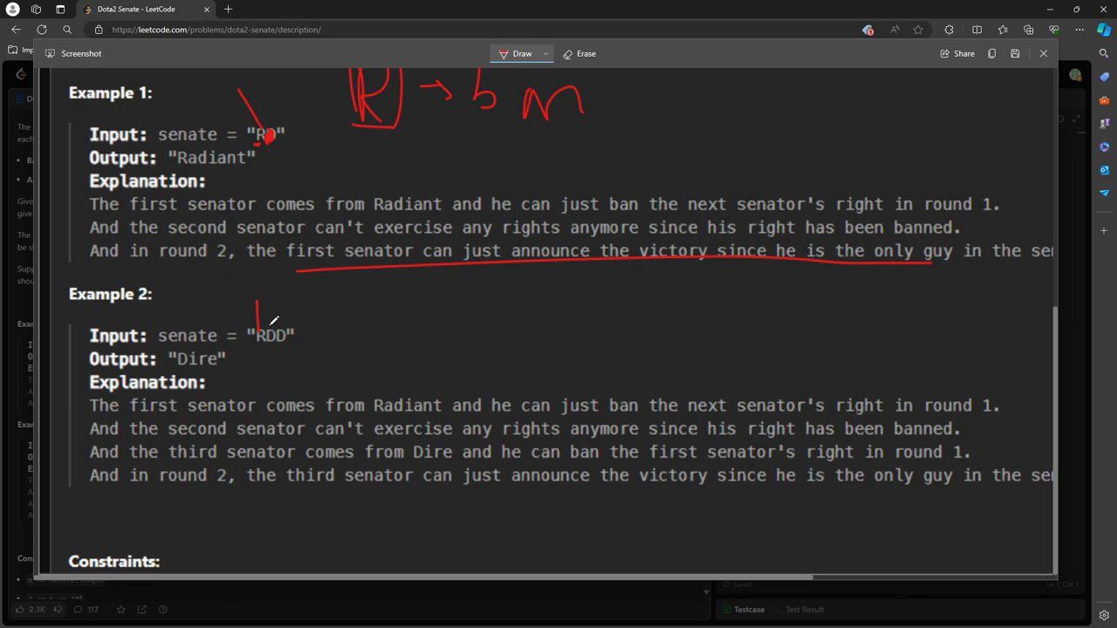
pyautogui.moveTo(257, 314); pyautogui.dragTo(279, 344)
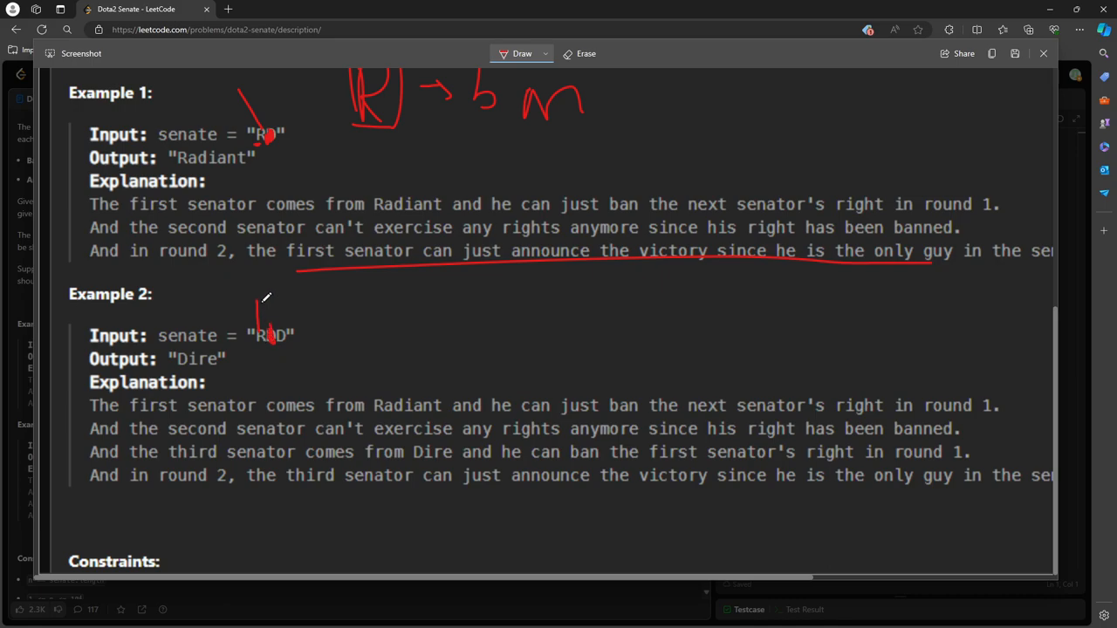
# Erase stray strokes, switch the pen to purple, and draw an arrow above the input.
pyautogui.click(585, 53)
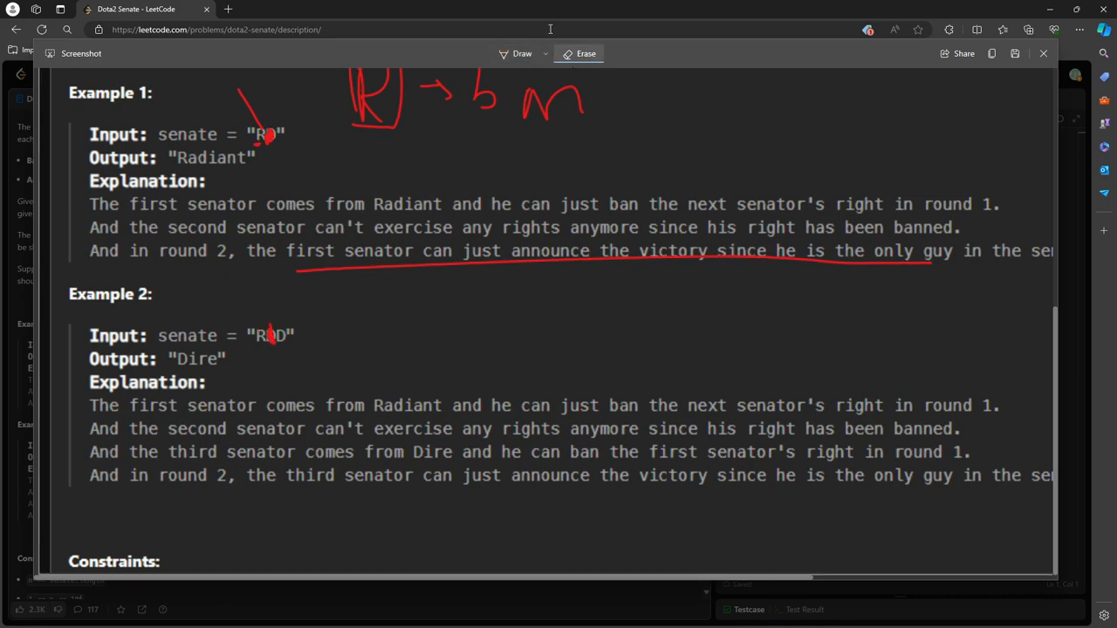
pyautogui.click(522, 53)
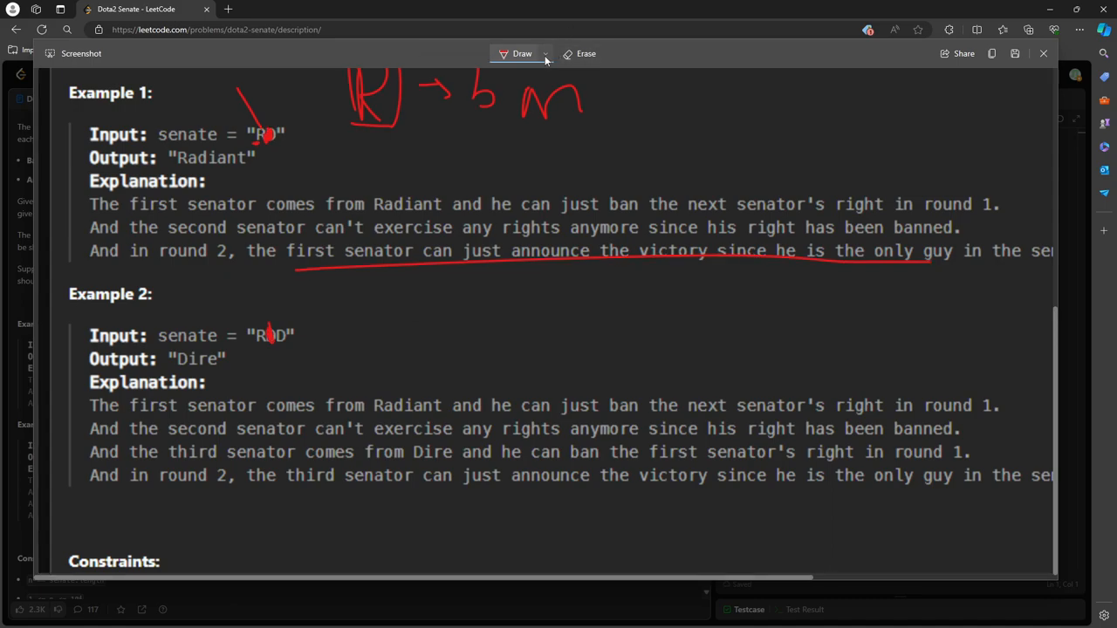
pyautogui.click(522, 53)
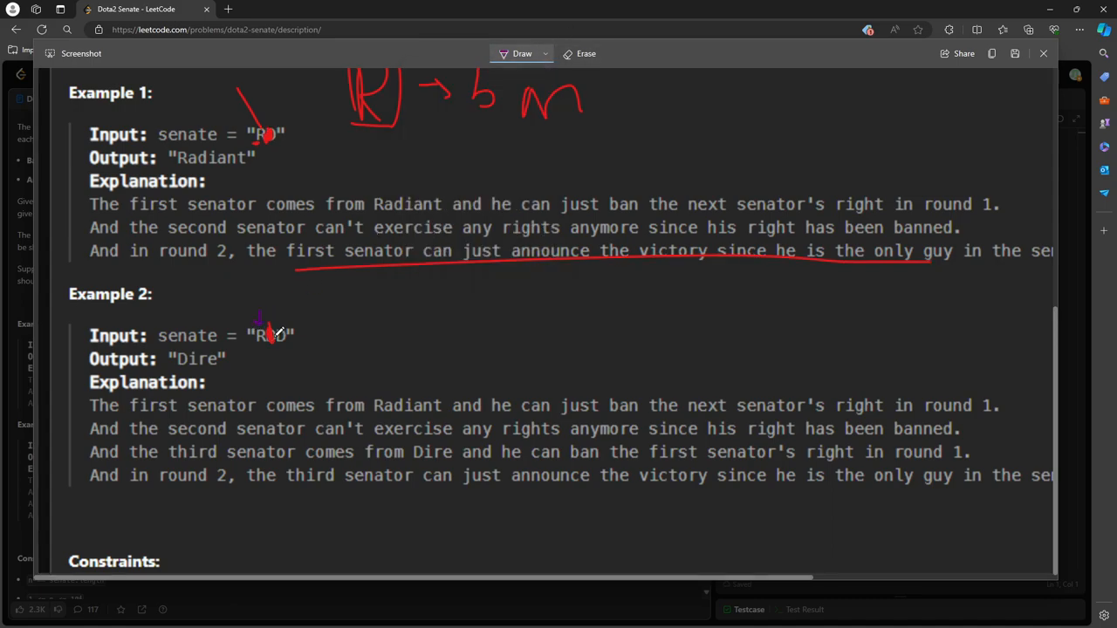
pyautogui.click(586, 53)
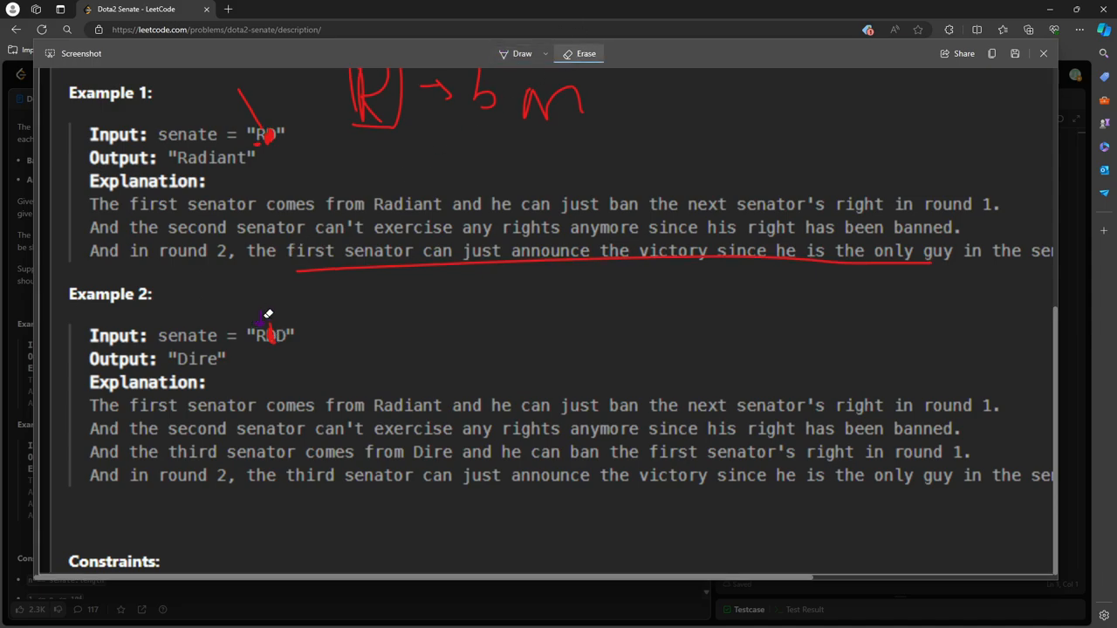
pyautogui.click(521, 53)
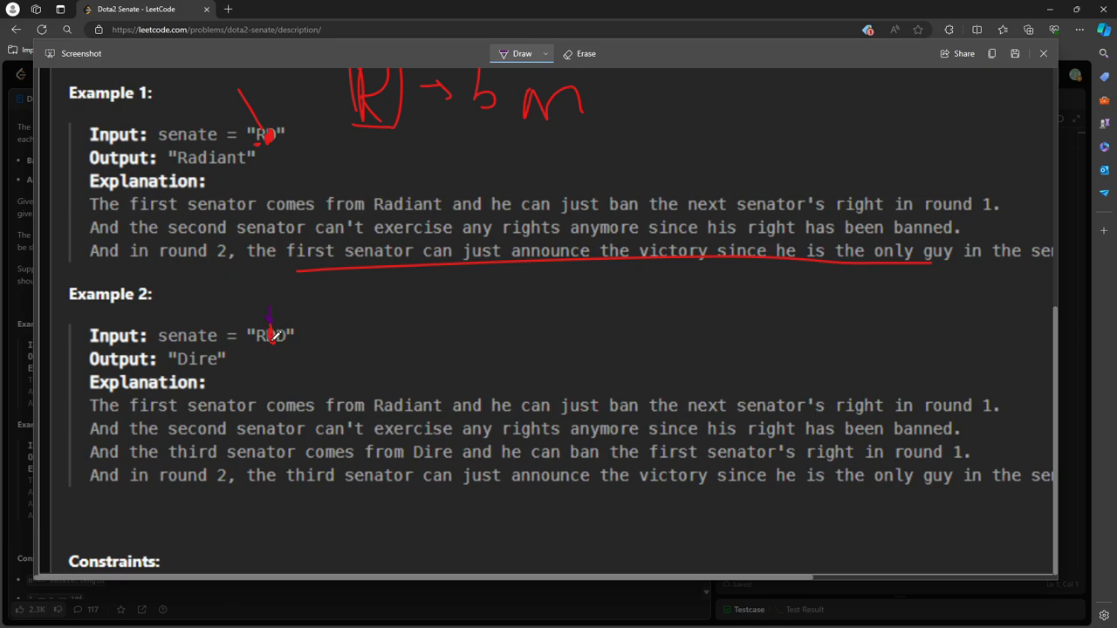
pyautogui.click(581, 53)
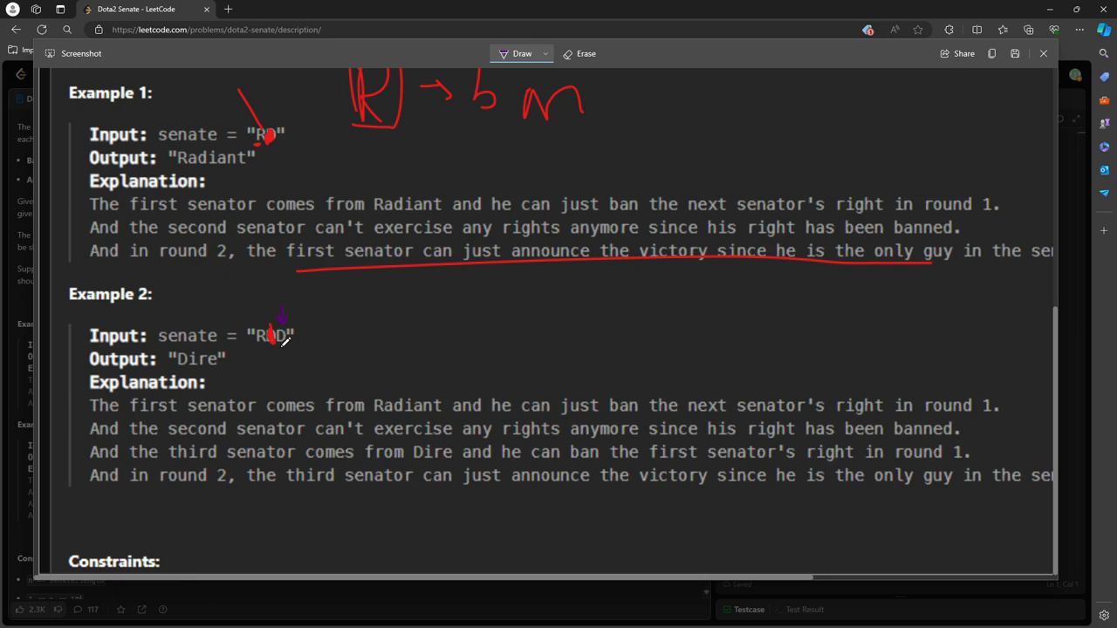
# Scroll the capture, cancel the unsaved-changes prompt, and write 'Q: R, D' beside Example 2.
pyautogui.scroll(3)
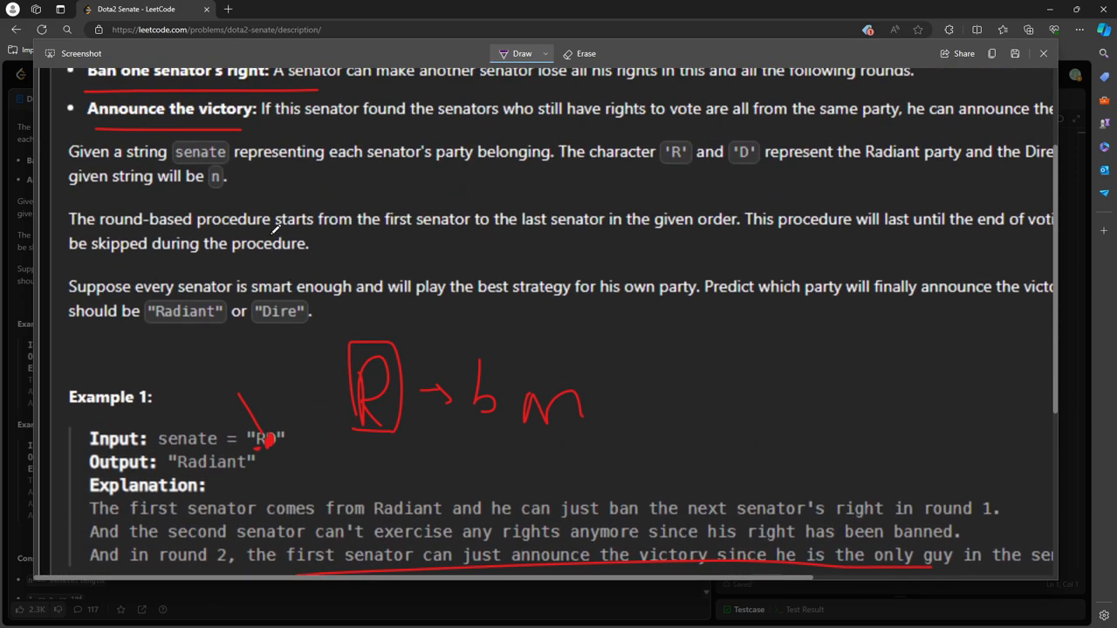
pyautogui.scroll(3)
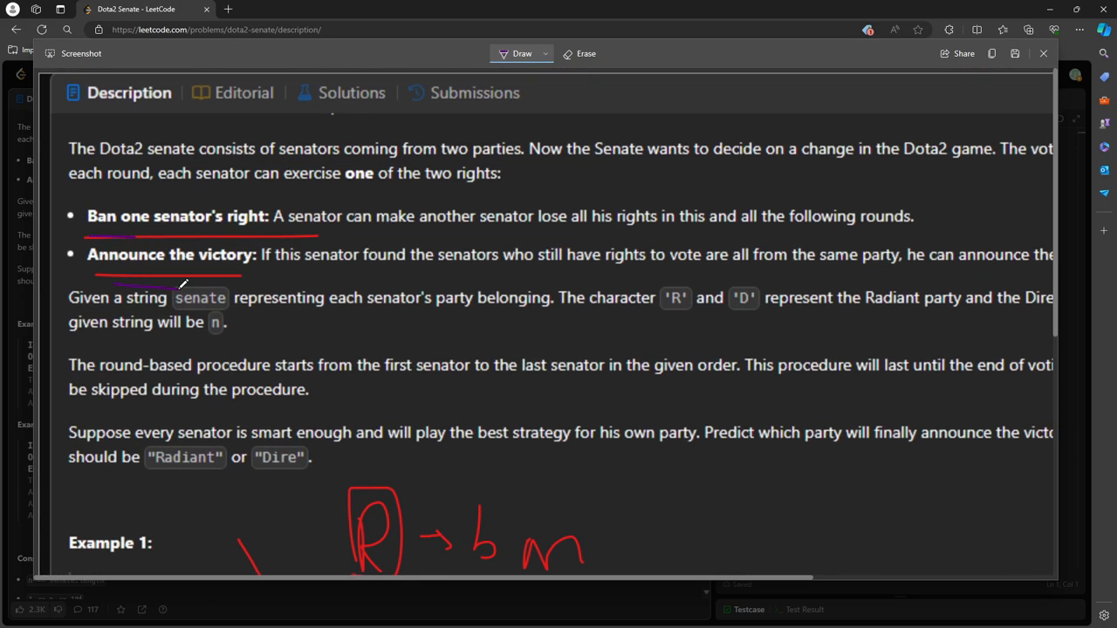
pyautogui.scroll(-3)
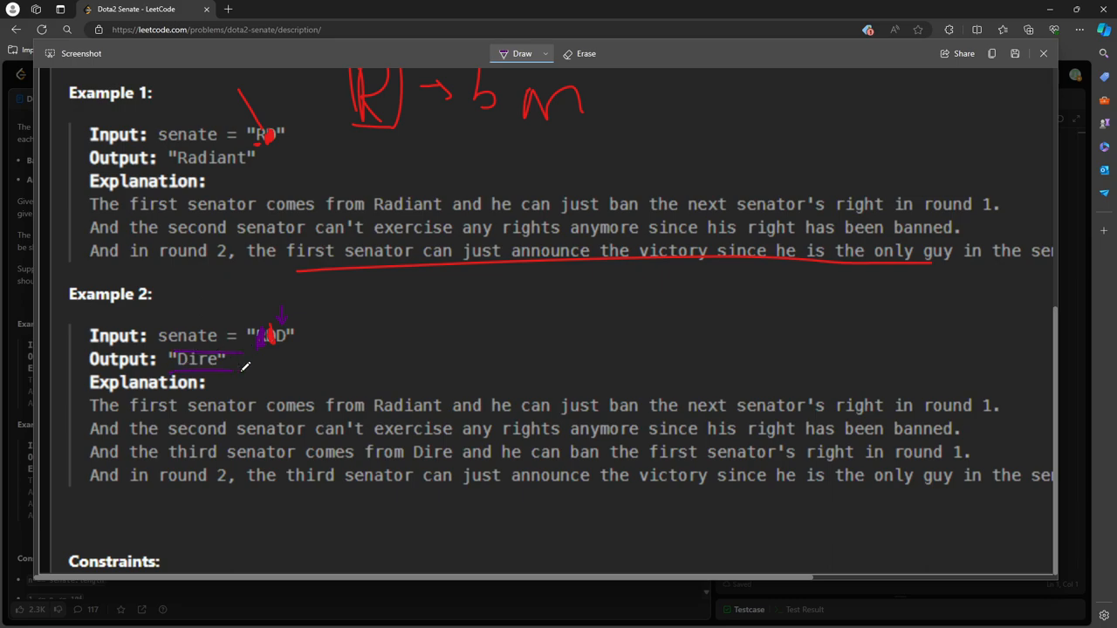
pyautogui.scroll(3)
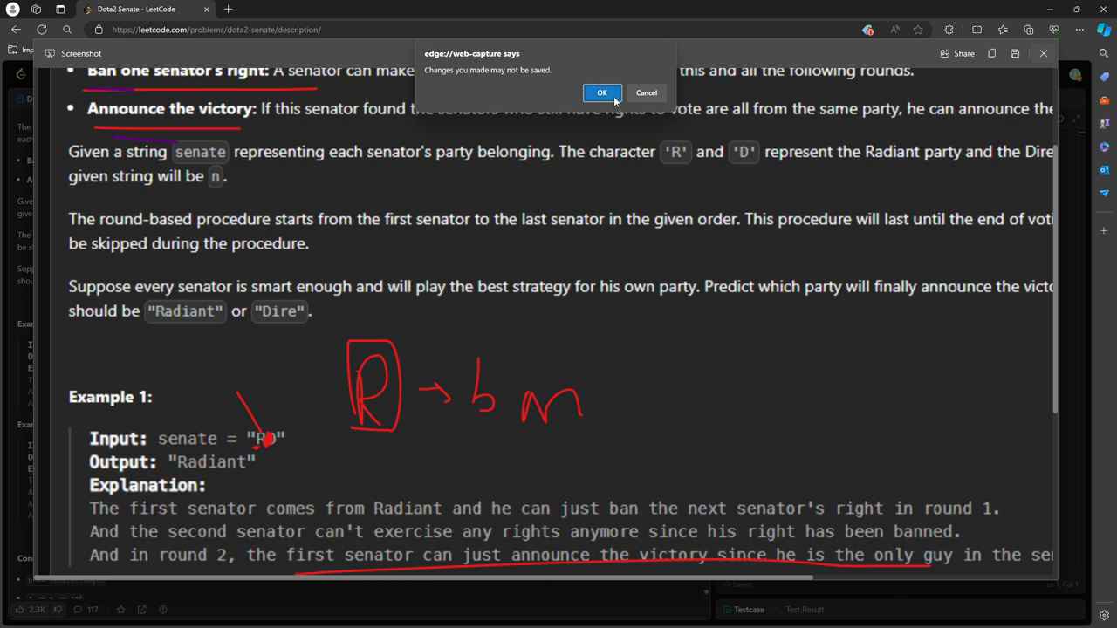
pyautogui.click(601, 93)
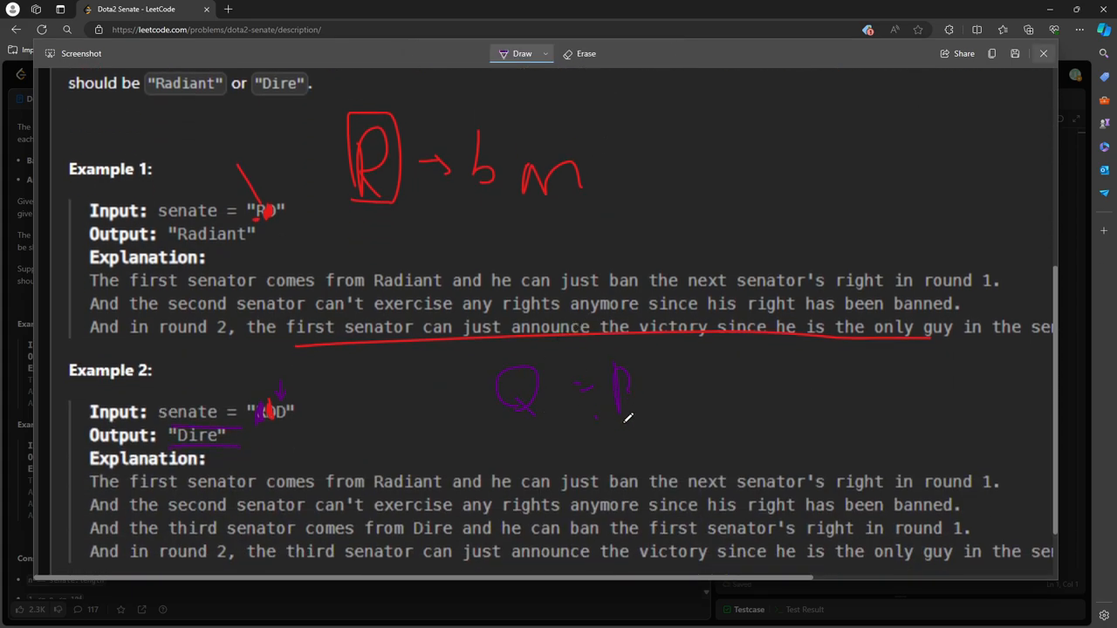
pyautogui.moveTo(624, 410); pyautogui.dragTo(650, 436)
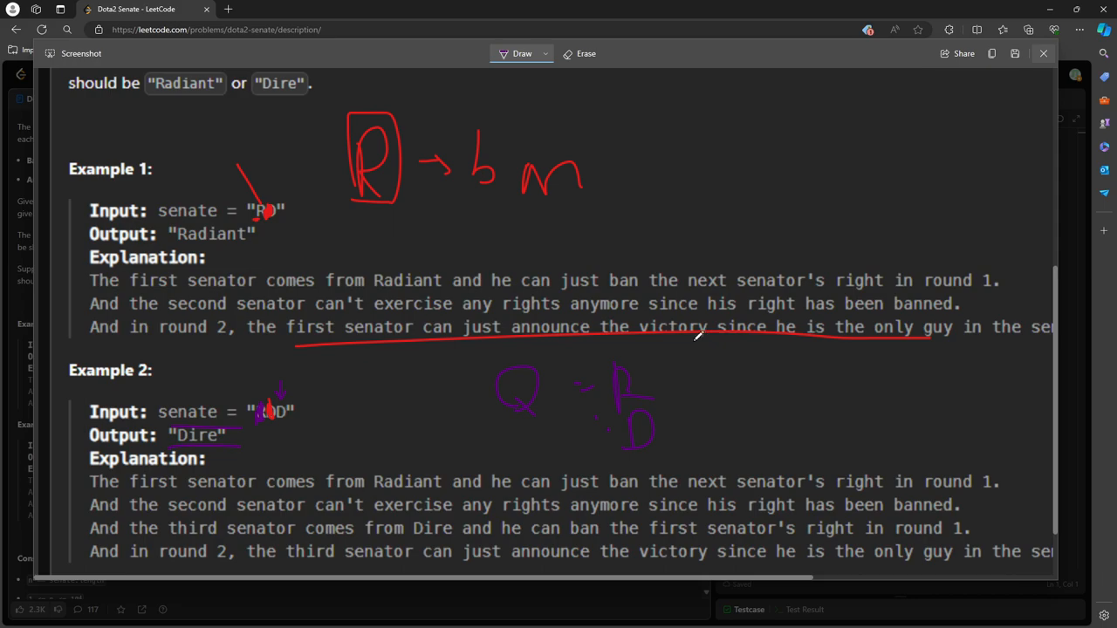
pyautogui.moveTo(589, 340)
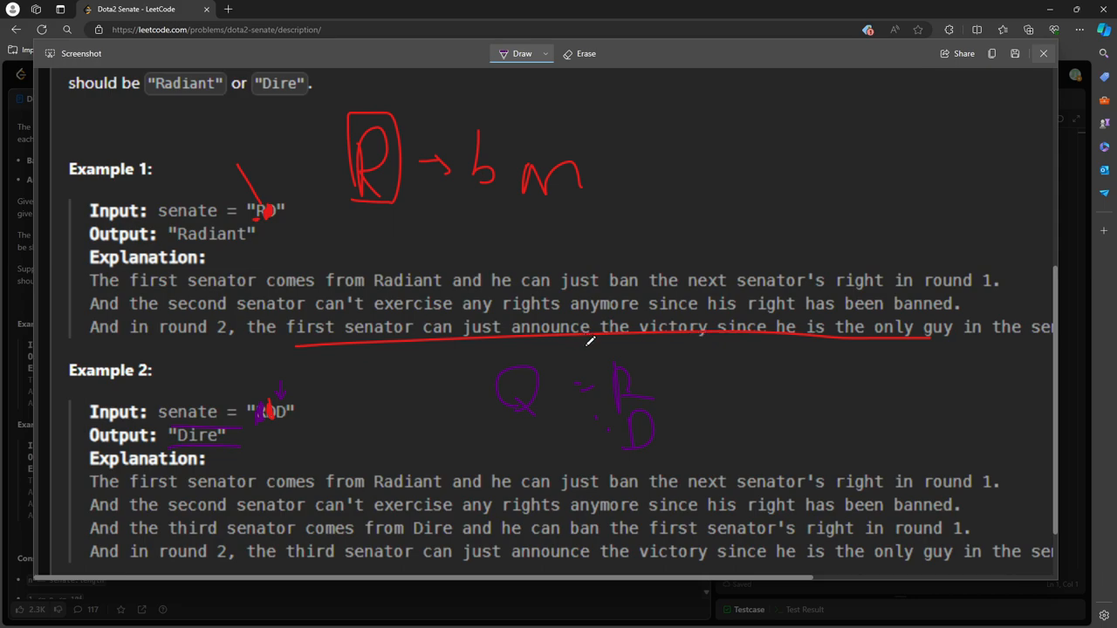
pyautogui.moveTo(861, 94)
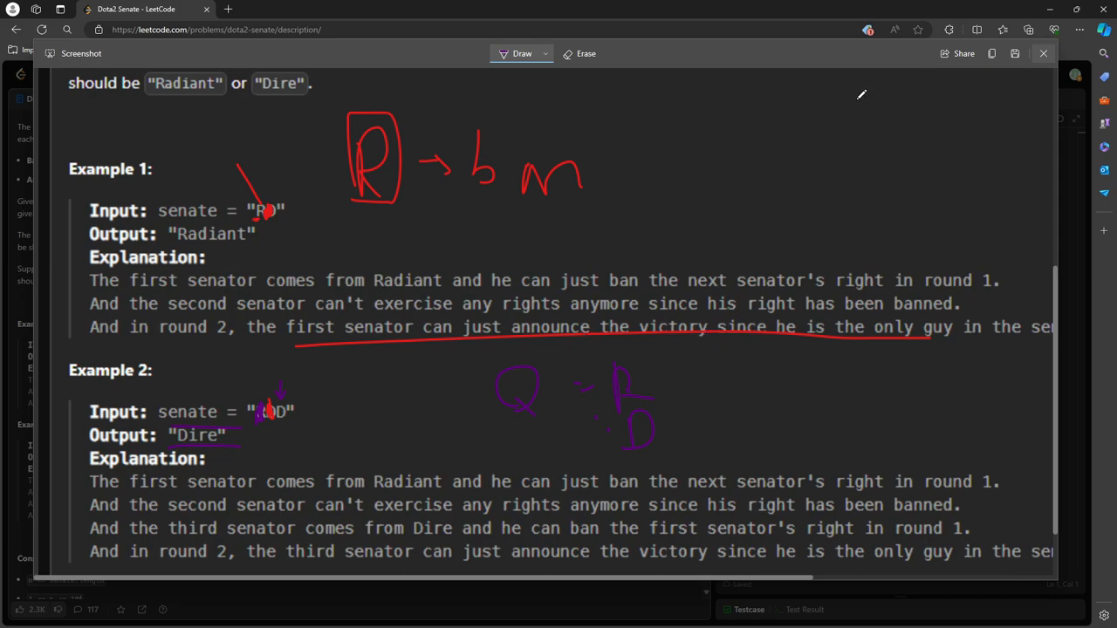
# Close the capture and declare Queue<Integer> radiant = new LinkedList() in predictPartyVictory.
pyautogui.click(1043, 53)
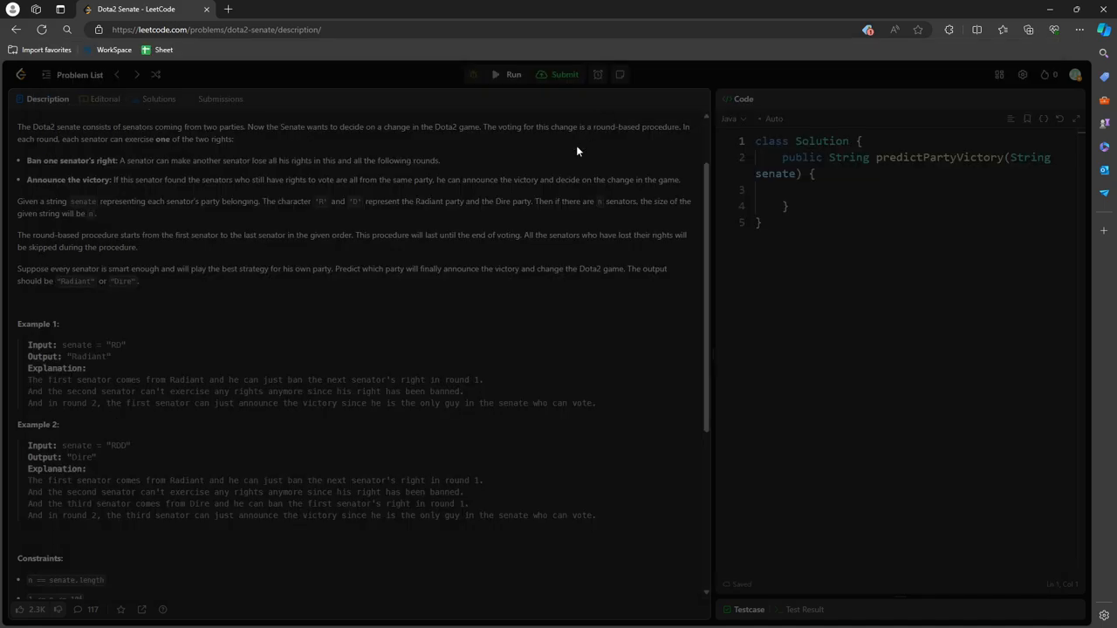
pyautogui.click(392, 99)
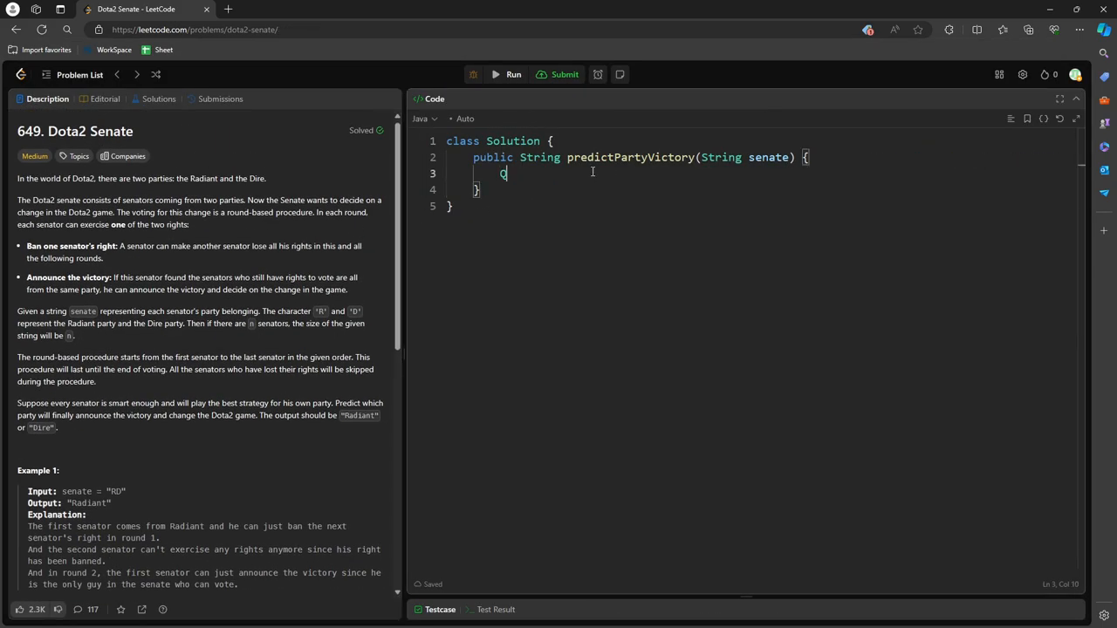
pyautogui.write('Queue<Int')
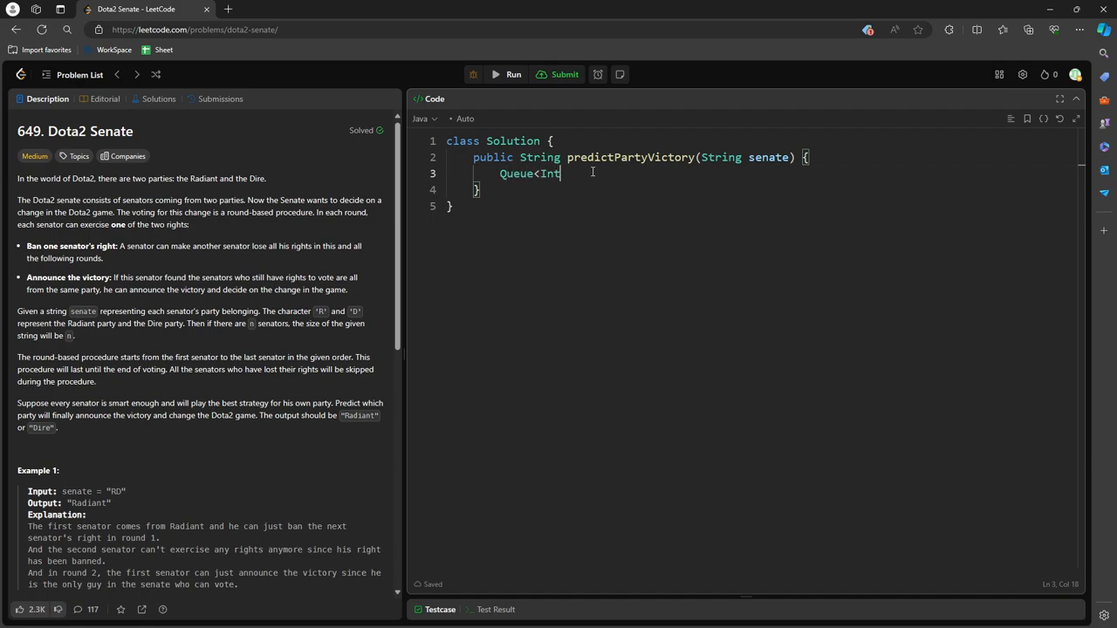
pyautogui.write('eger>')
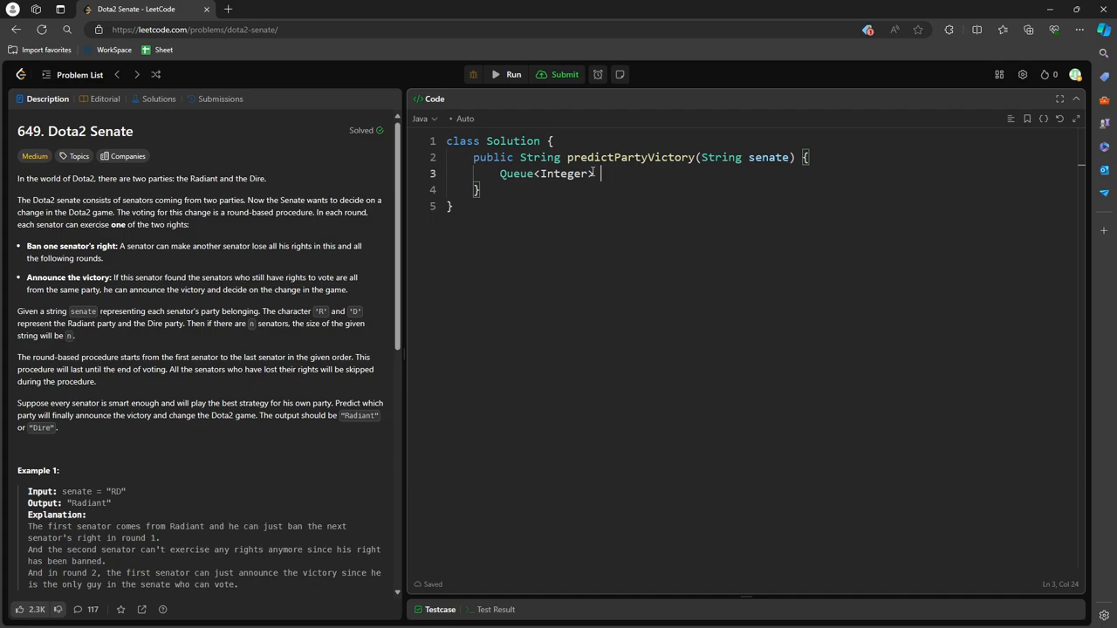
pyautogui.write('raida')
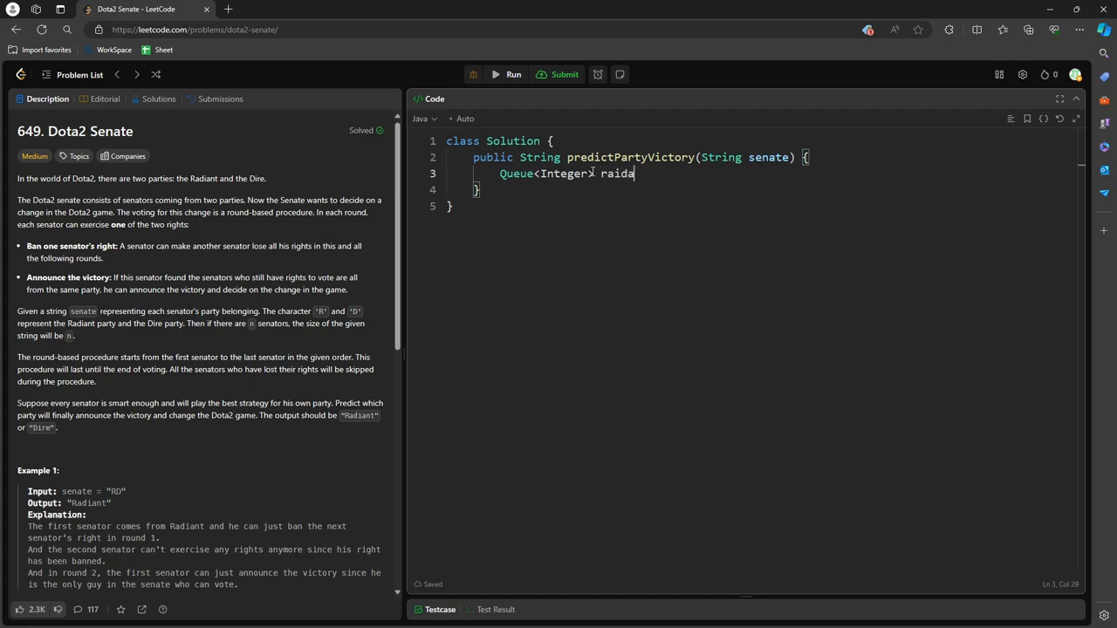
pyautogui.press('BackSpace')
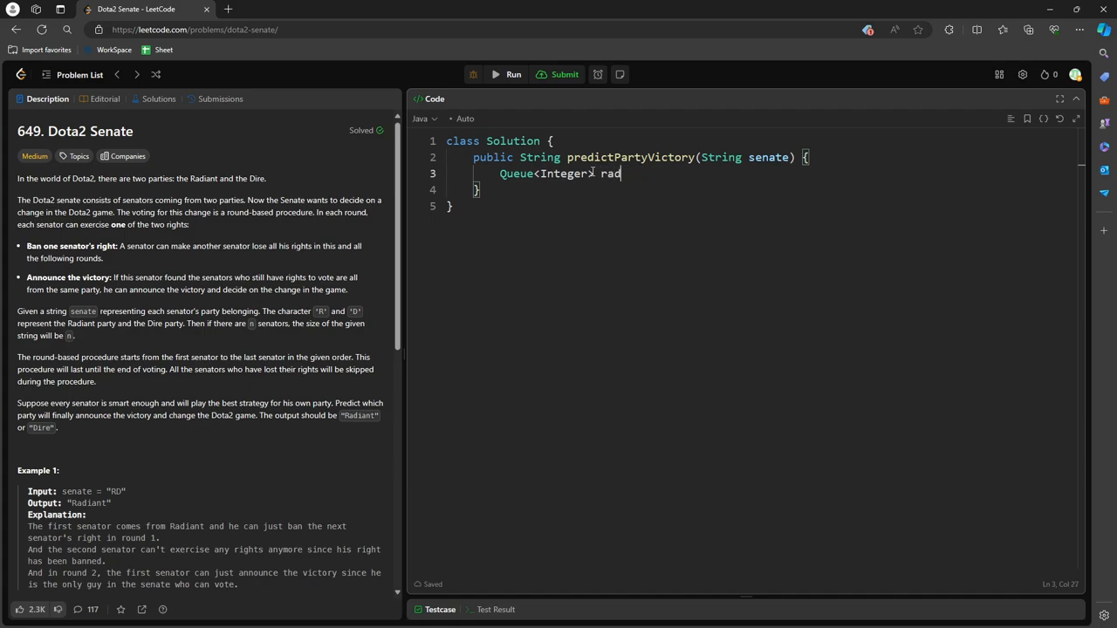
pyautogui.write('iant =')
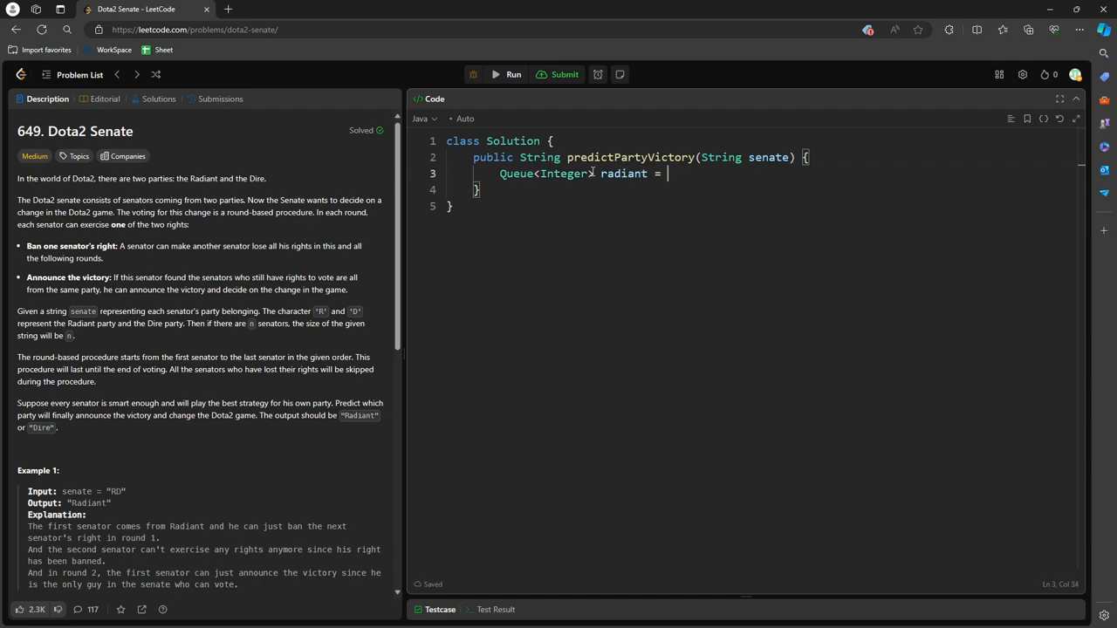
pyautogui.write('new LinkedList(),')
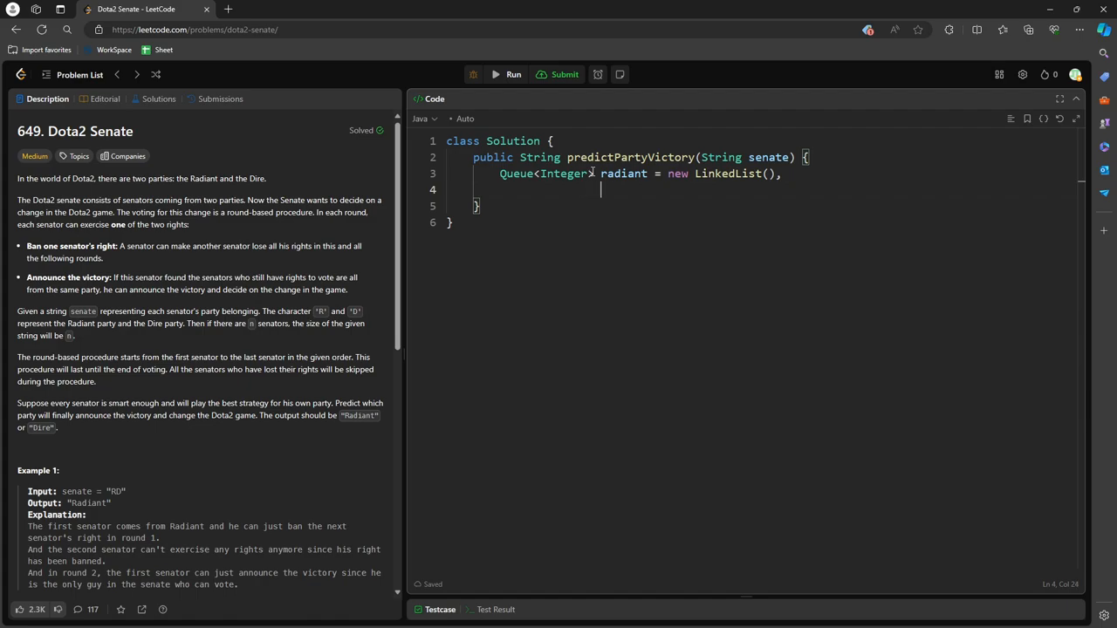
# Declare the dire queue as a new LinkedList and begin a for loop over characters.
pyautogui.write('dire =')
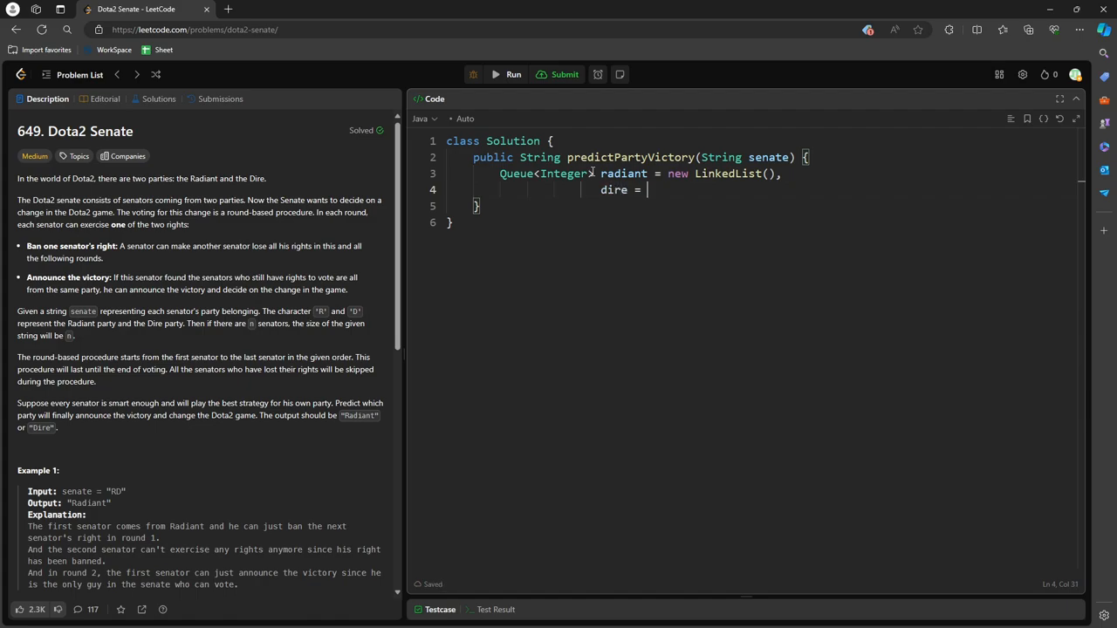
pyautogui.write('new LinkedL')
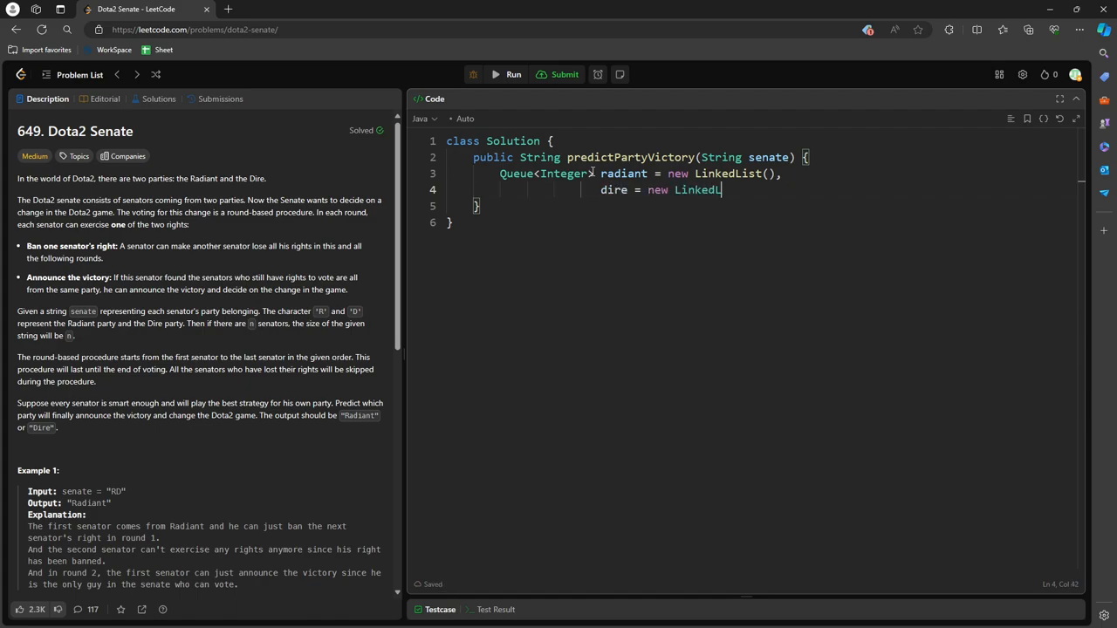
pyautogui.write('List();')
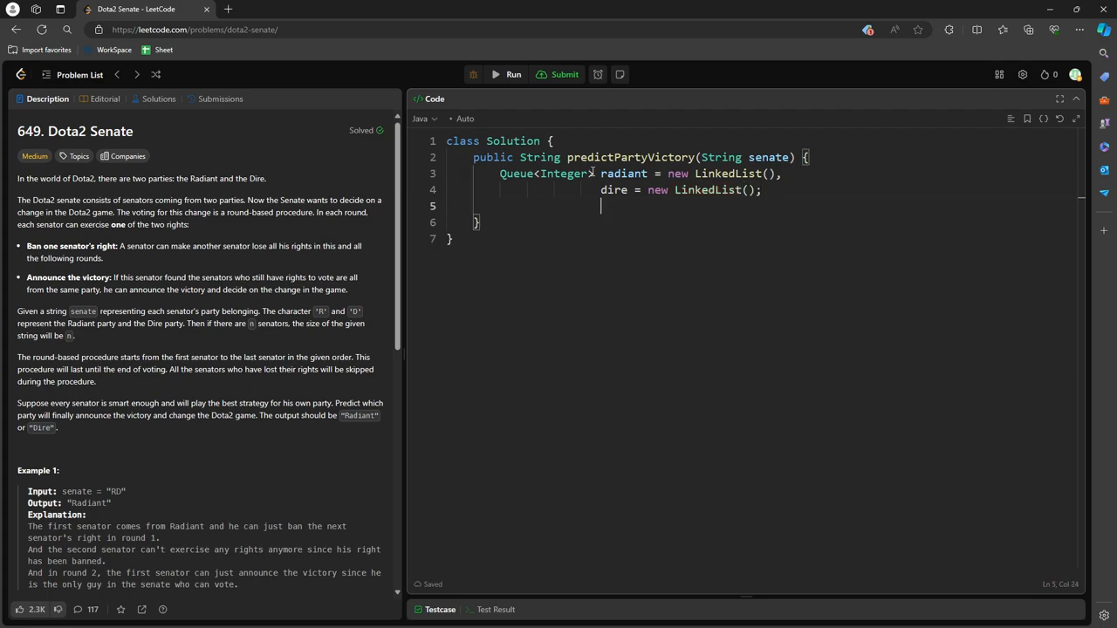
pyautogui.write('for(char c: senat')
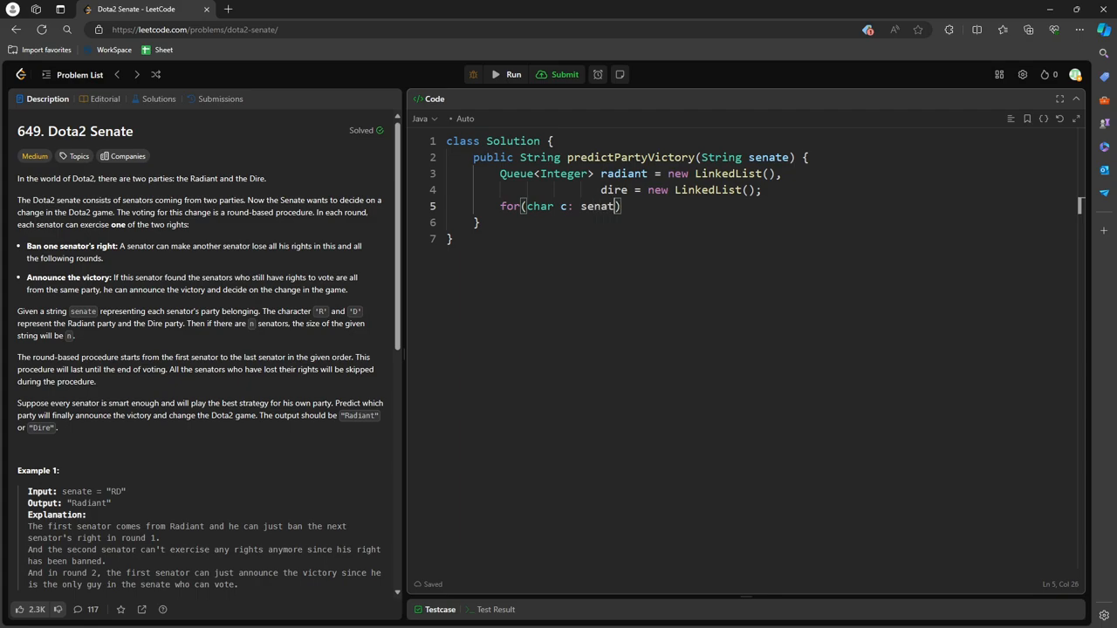
# Loop over senate.toCharArray() and declare the index counter int i = 0.
pyautogui.write('.toCharAra')
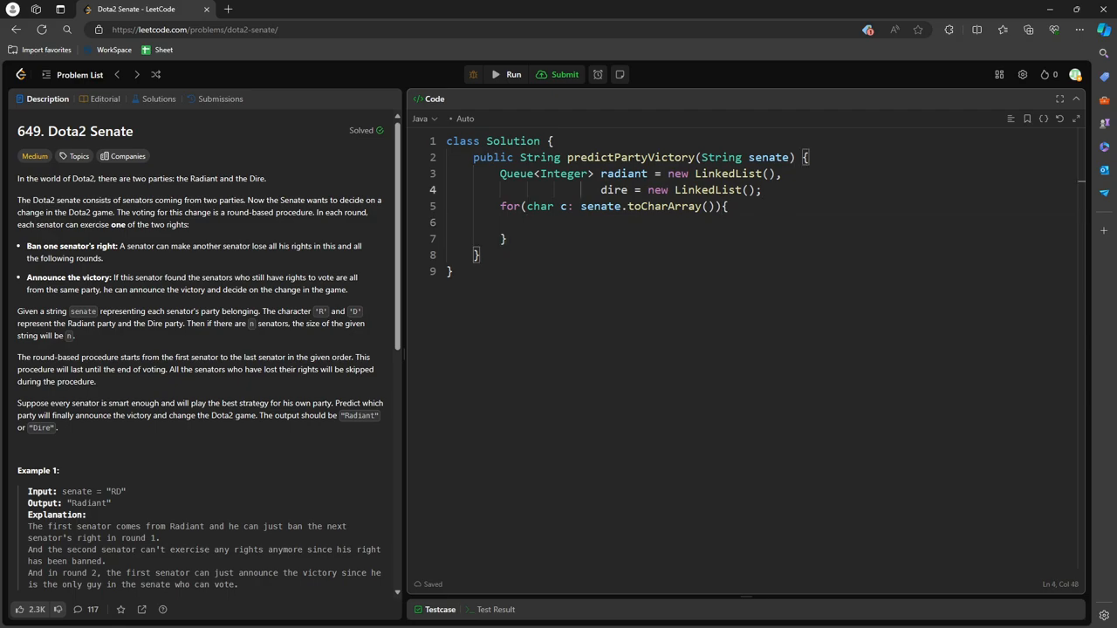
pyautogui.write('int')
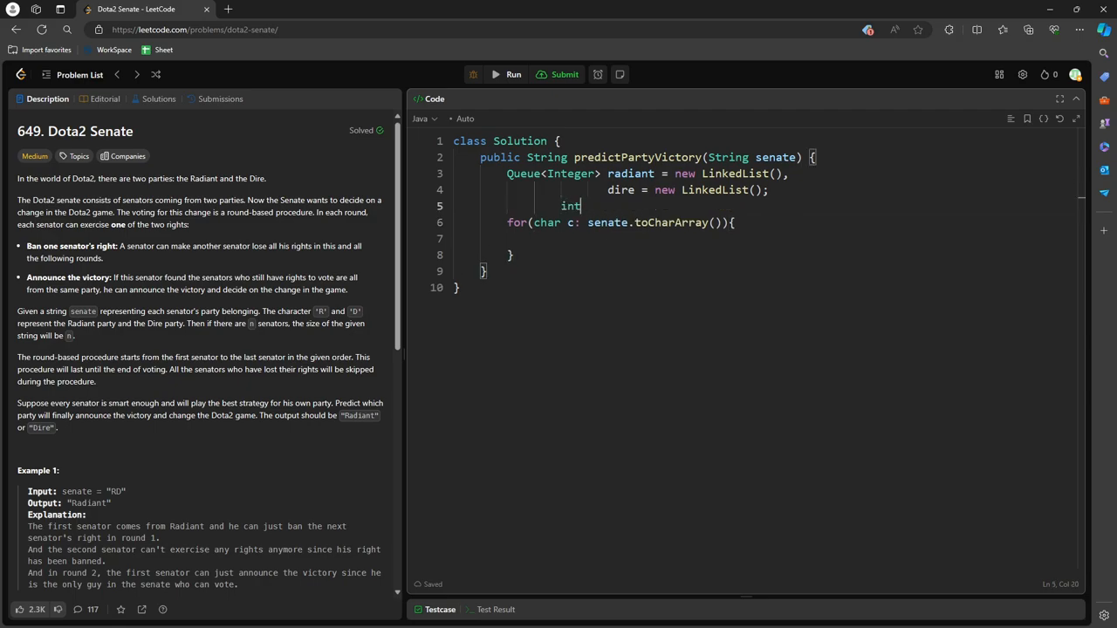
pyautogui.write('i = 0;')
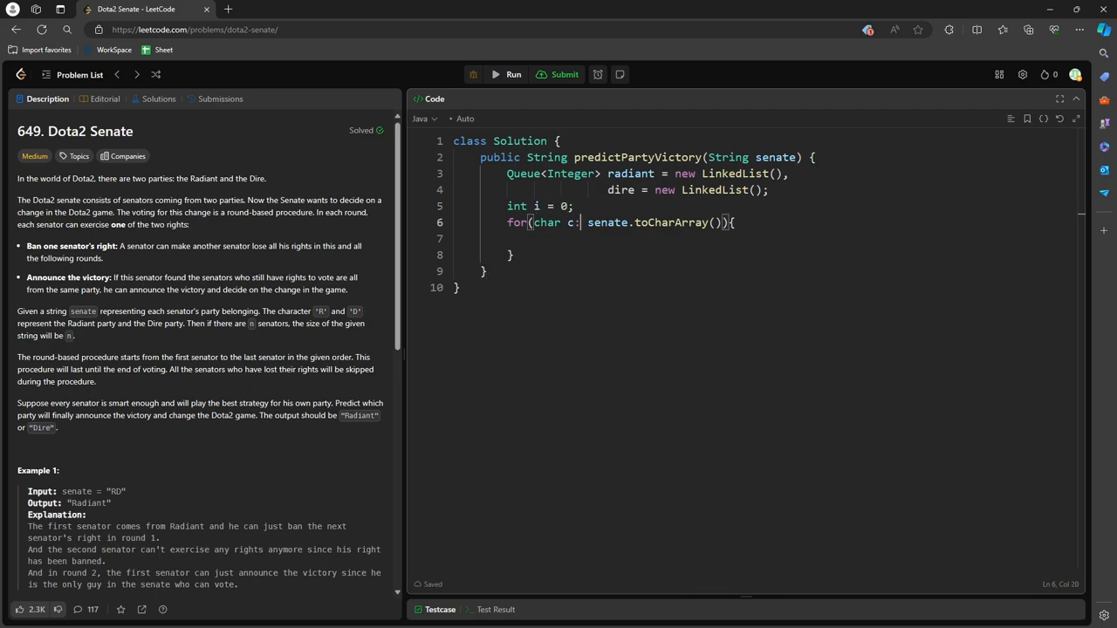
pyautogui.click(561, 206)
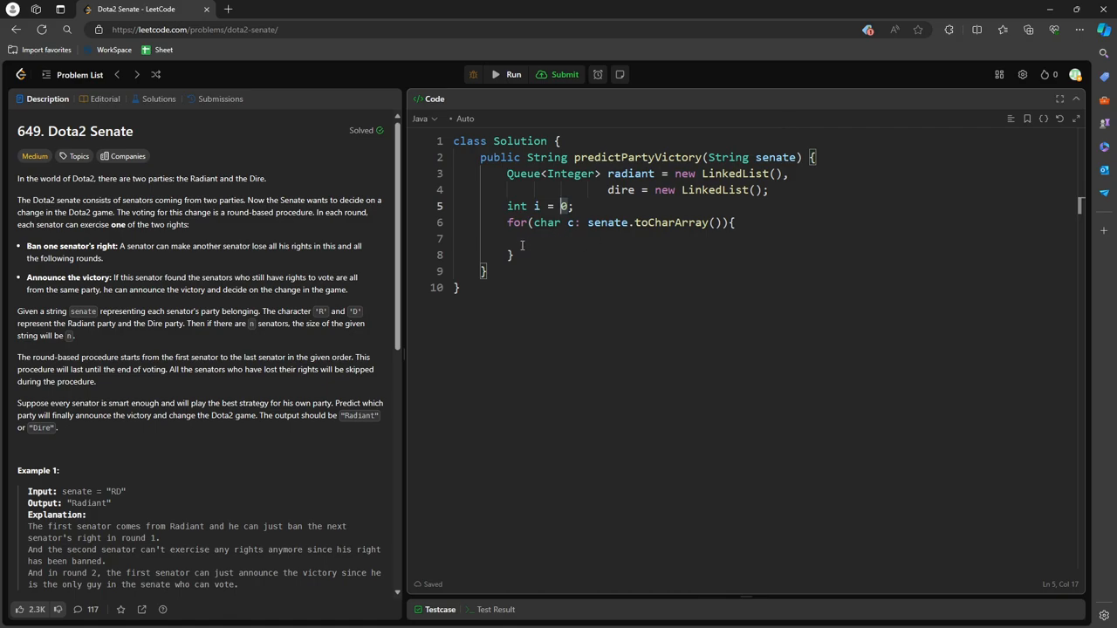
pyautogui.scroll(-3)
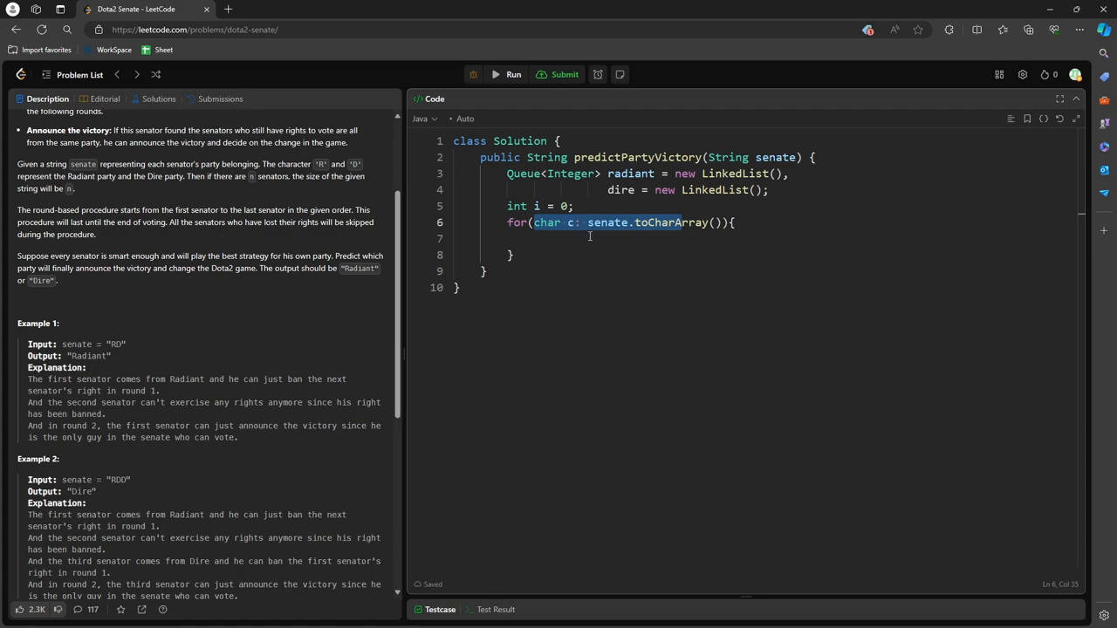
# Offer i++ to the radiant queue when c == 'R', otherwise to dire.
pyautogui.write('if')
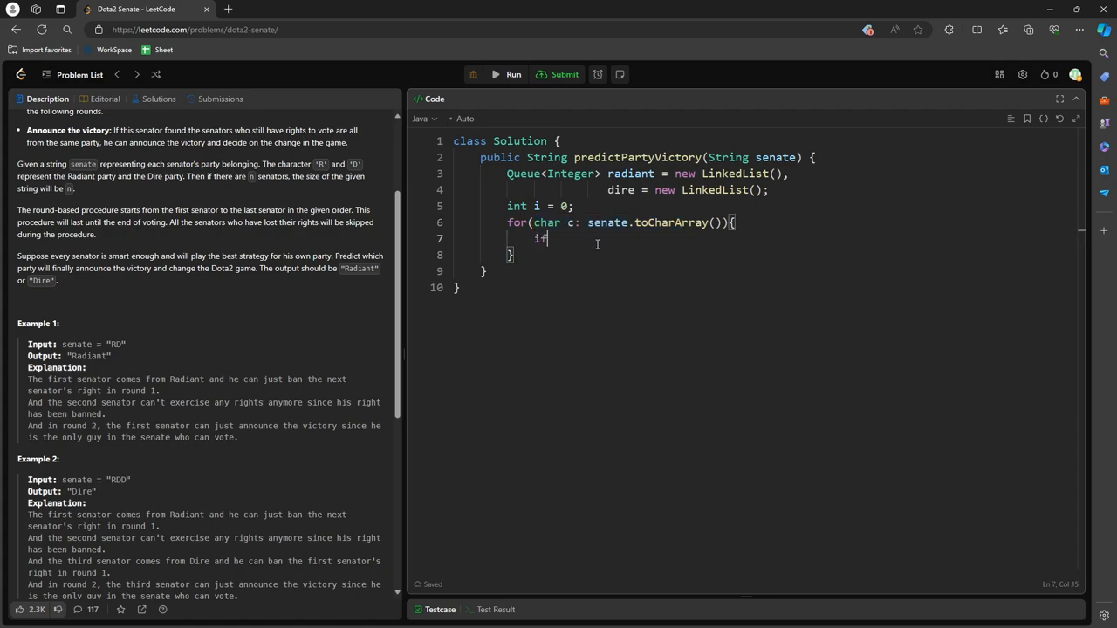
pyautogui.write("(c == 'R'){")
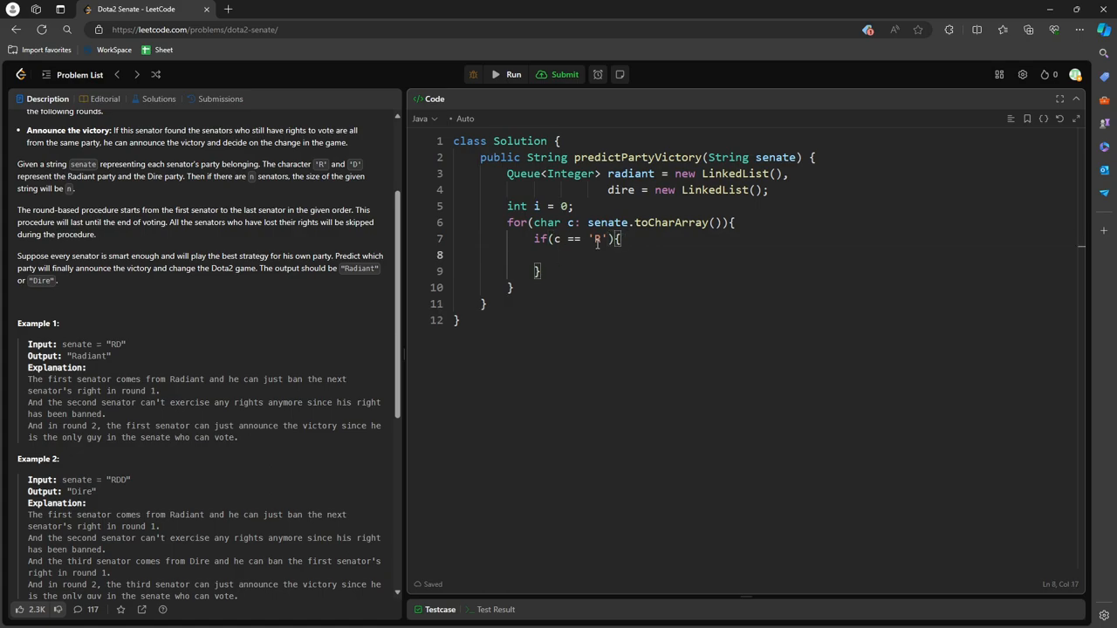
pyautogui.write('radiant.')
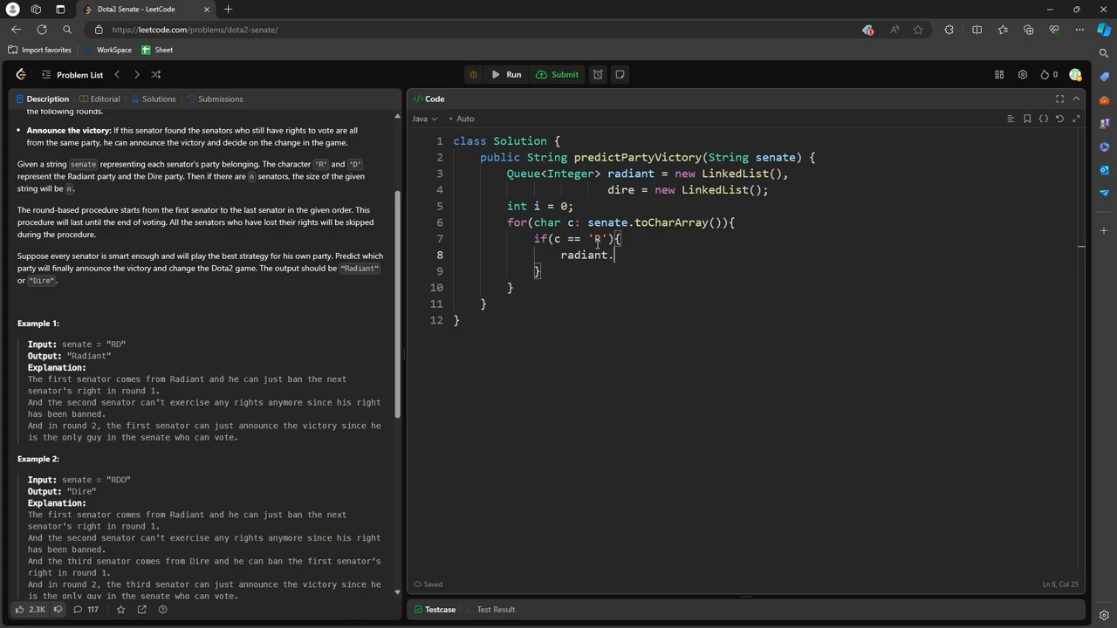
pyautogui.write('offer(i)')
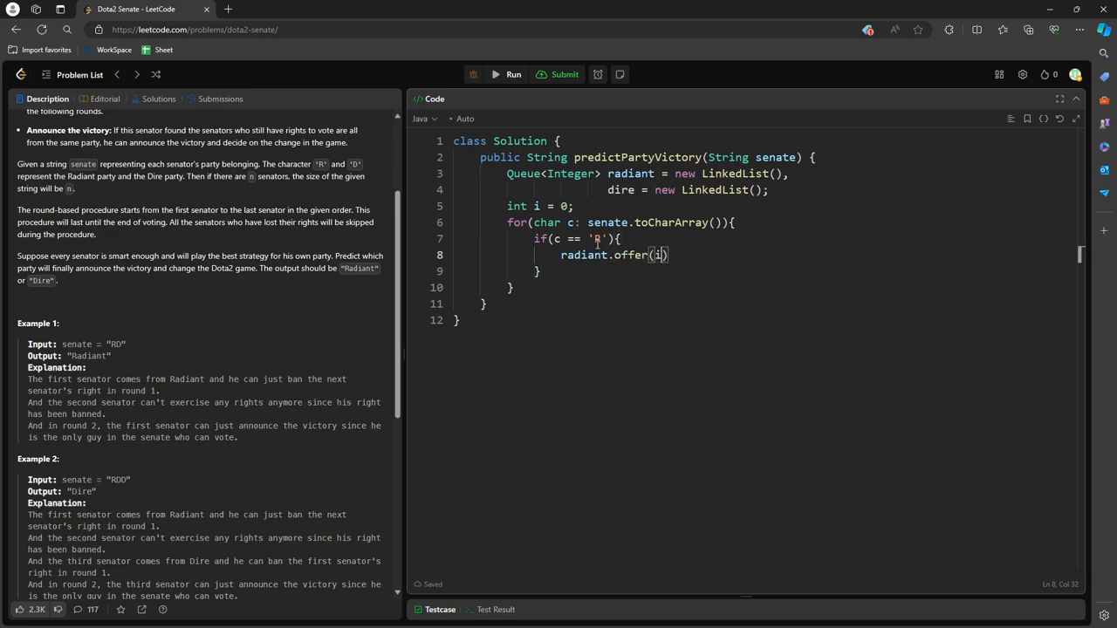
pyautogui.write('++')
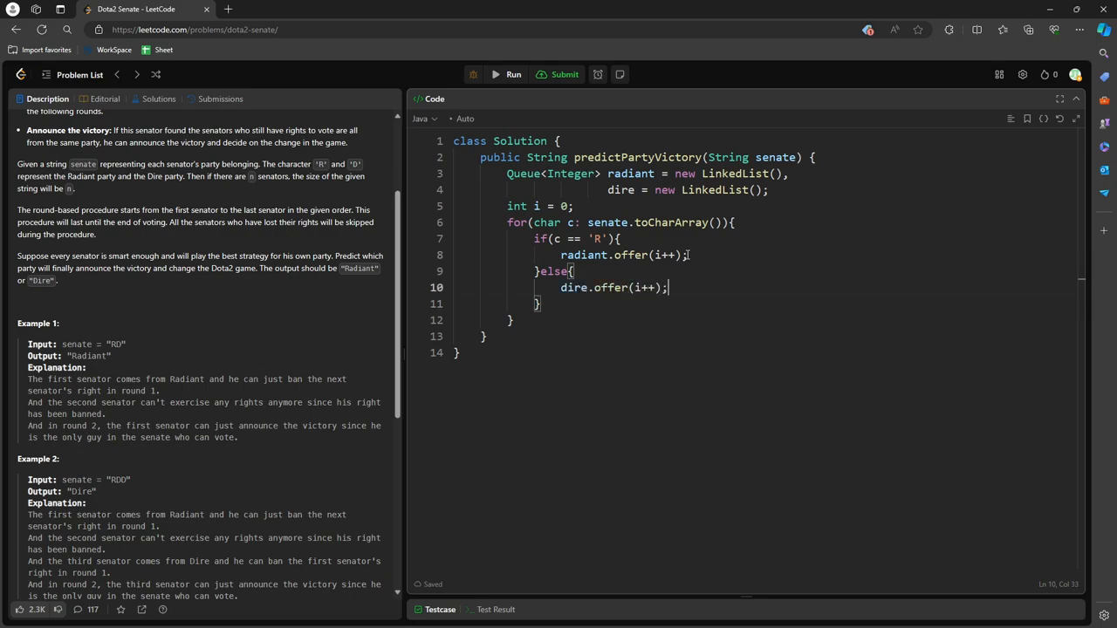
pyautogui.press('enter')
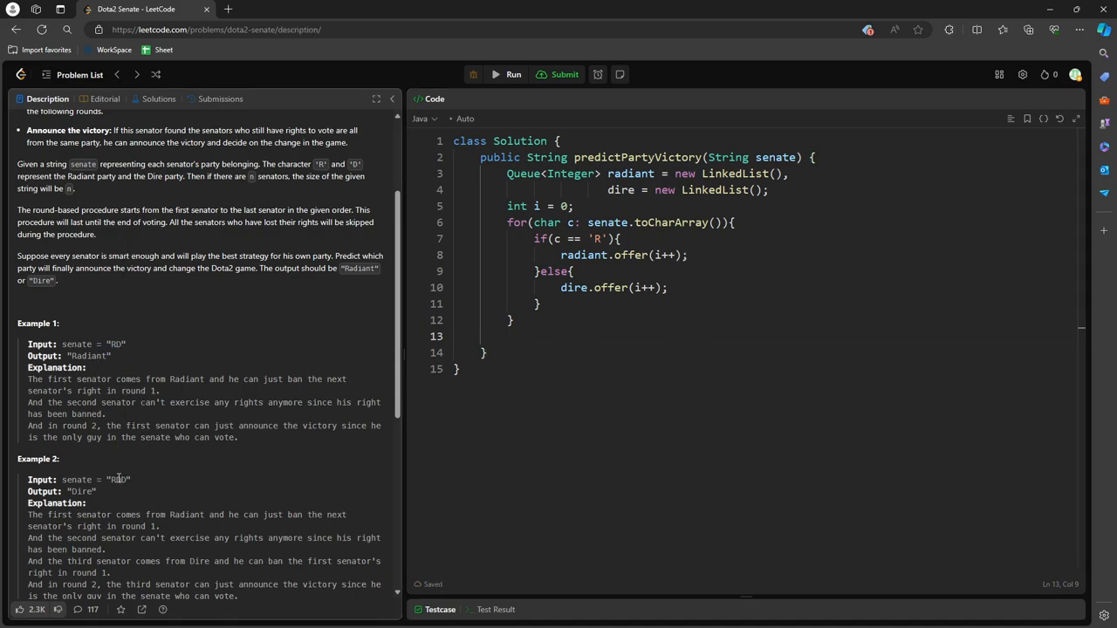
# Write red index labels 0, 1, 2 above RDD in Example 2, then close the capture.
pyautogui.scroll(-3)
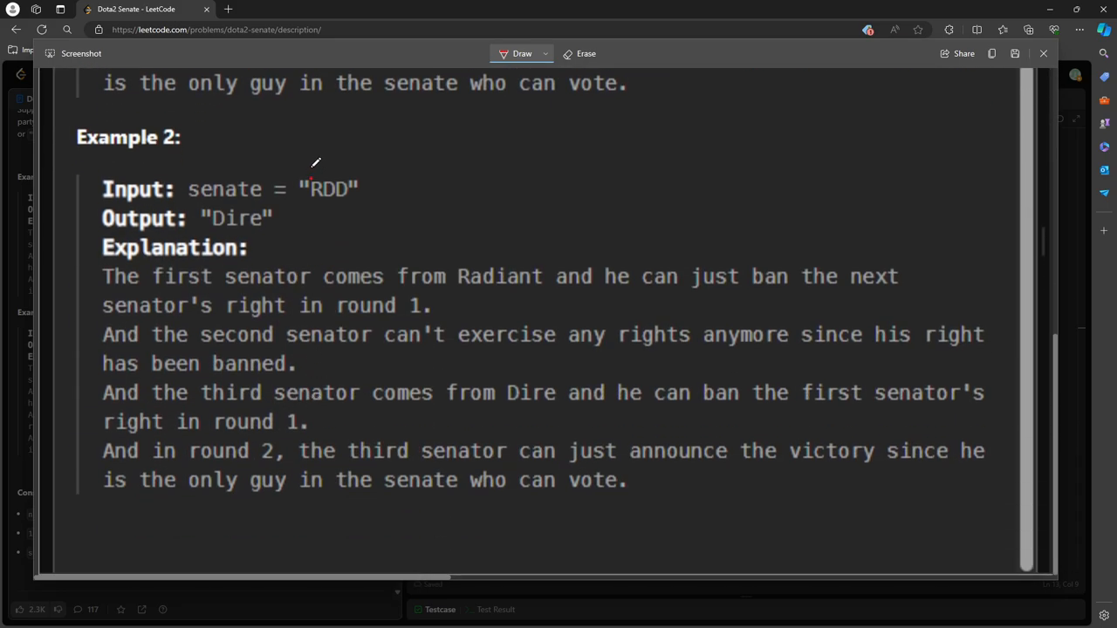
pyautogui.moveTo(307, 175); pyautogui.dragTo(340, 175)
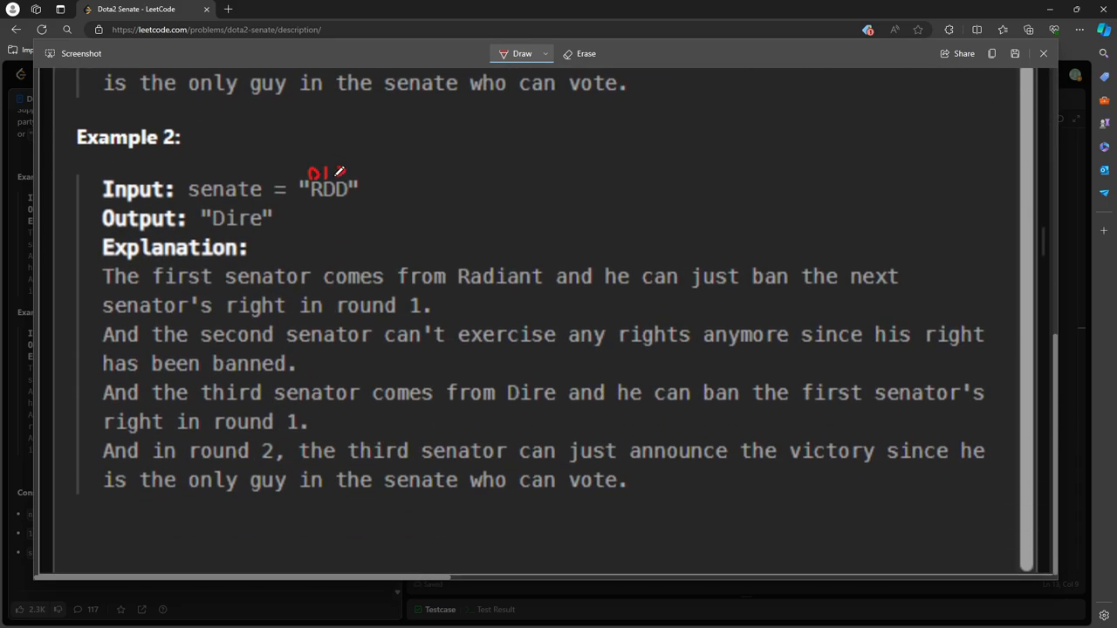
pyautogui.click(522, 53)
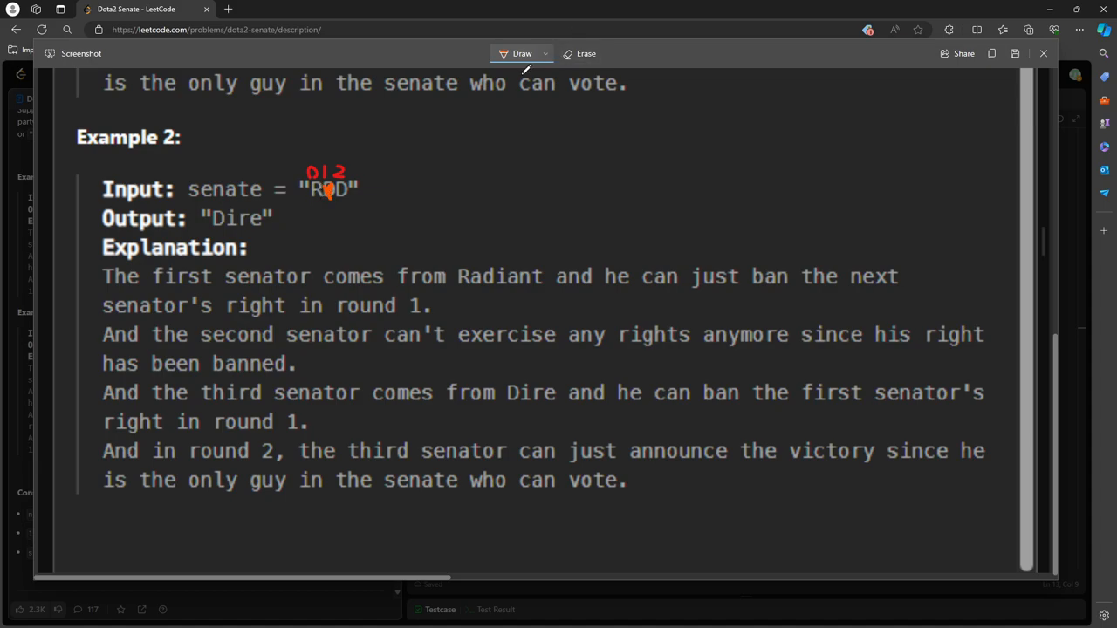
pyautogui.click(544, 53)
pyautogui.write('while(!')
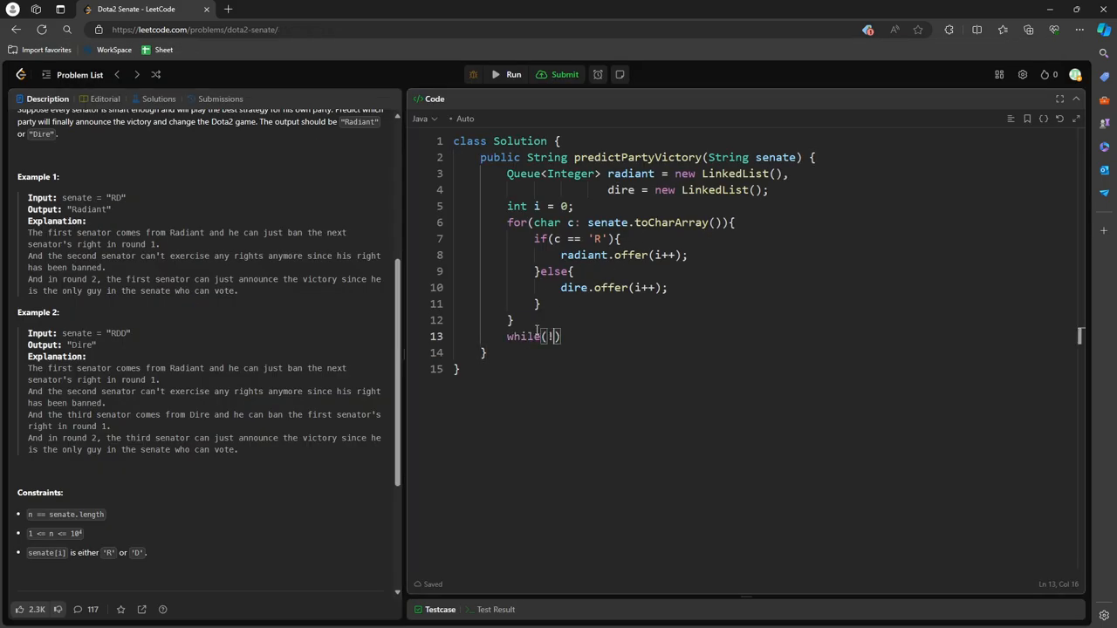
# Add a while loop running while radiant and dire are both non-empty.
pyautogui.write('radian')
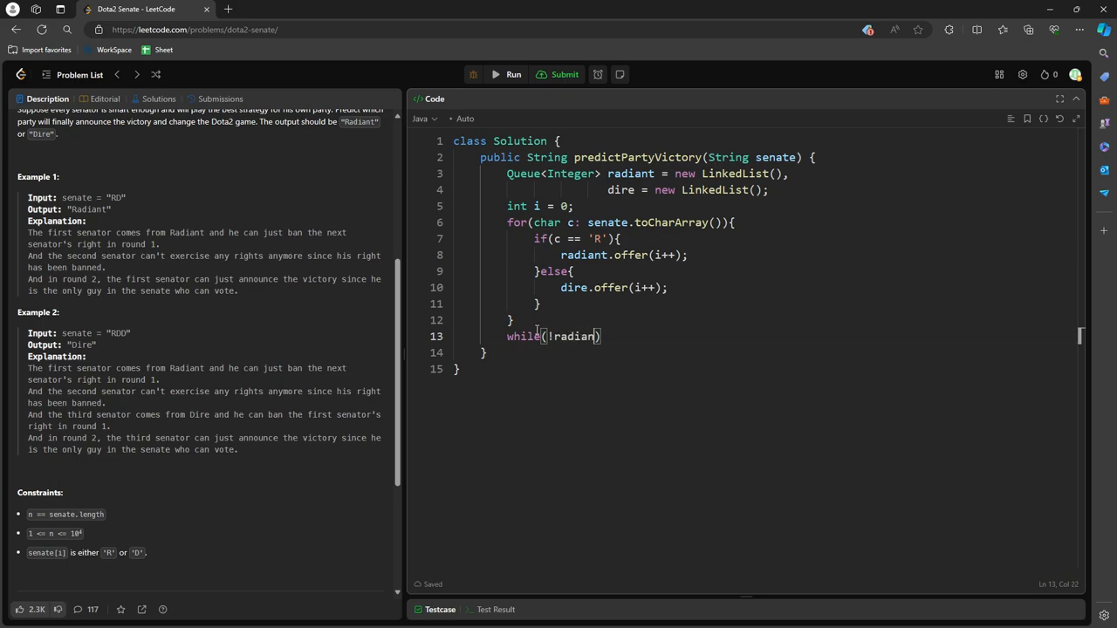
pyautogui.write('.isEmpty(')
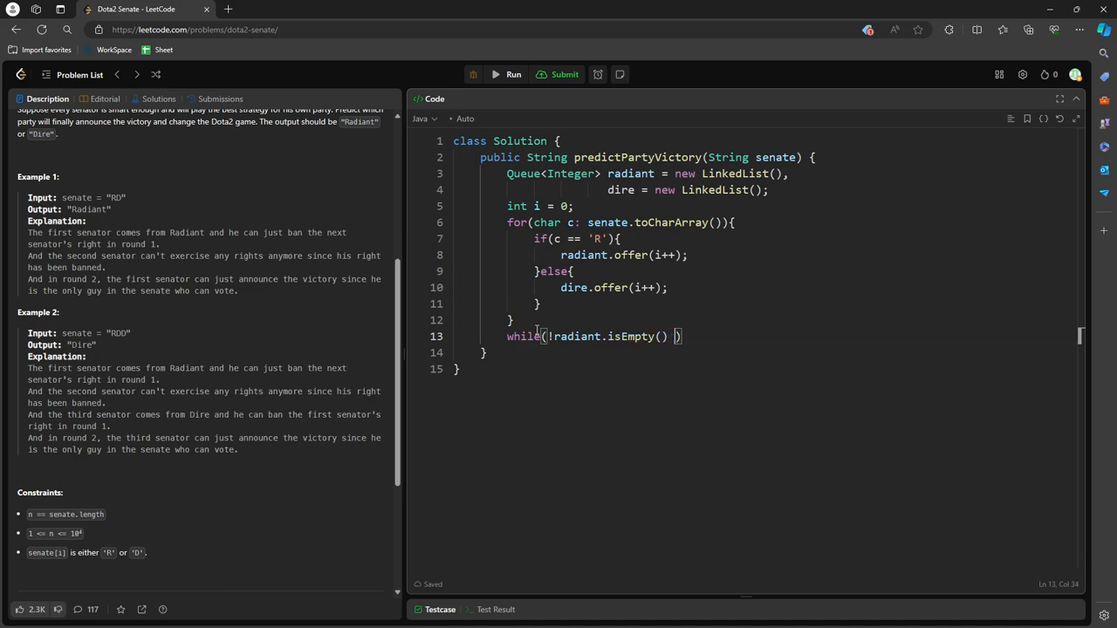
pyautogui.write('&& !dire.isEmpty(')
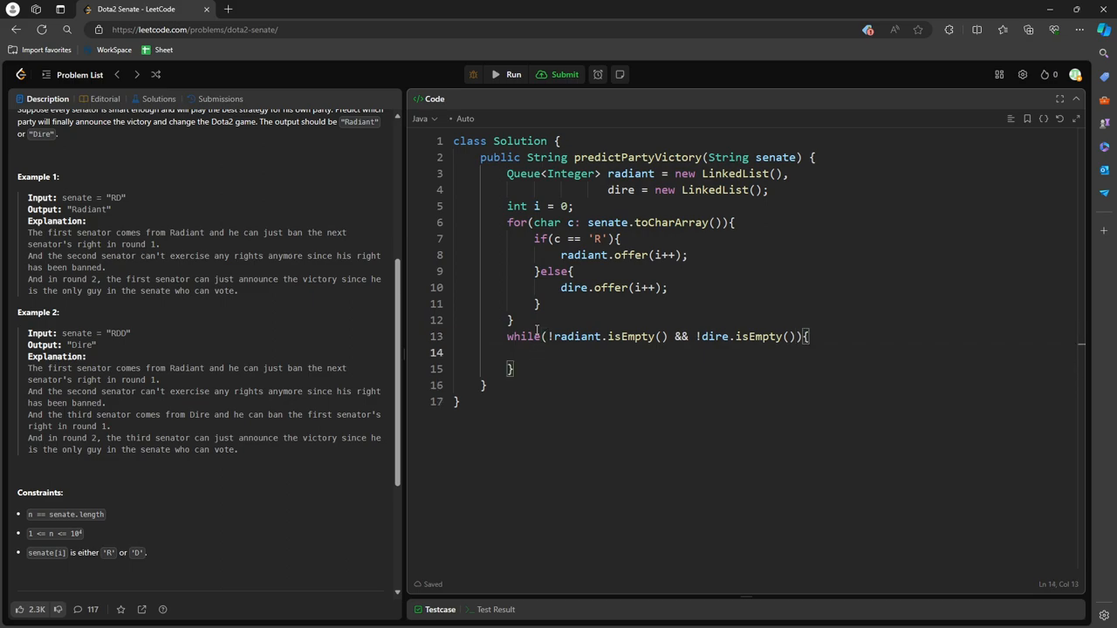
# Return radiant.isEmpty() ? "Dire" : "Radiant" after the loop.
pyautogui.write('return')
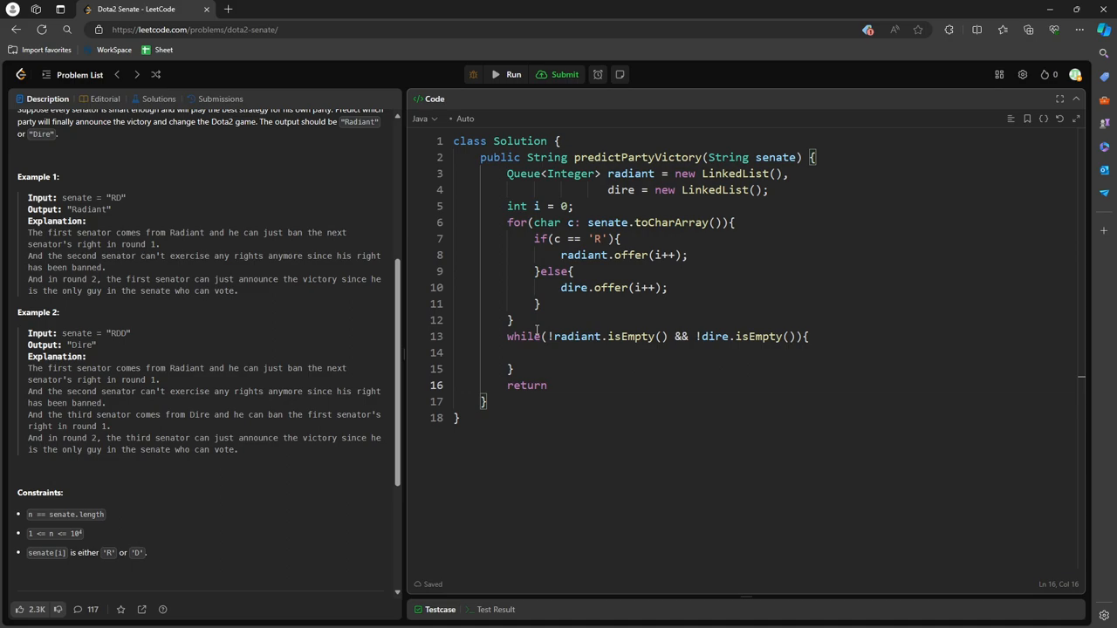
pyautogui.doubleClick(577, 336)
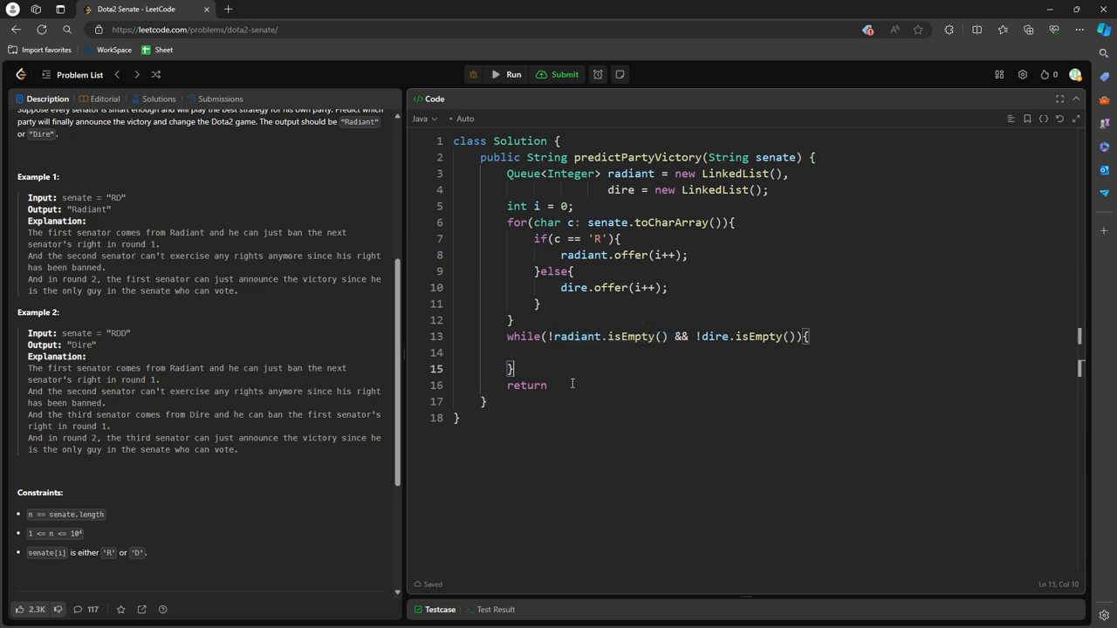
pyautogui.write('radiant.isEmpty()?')
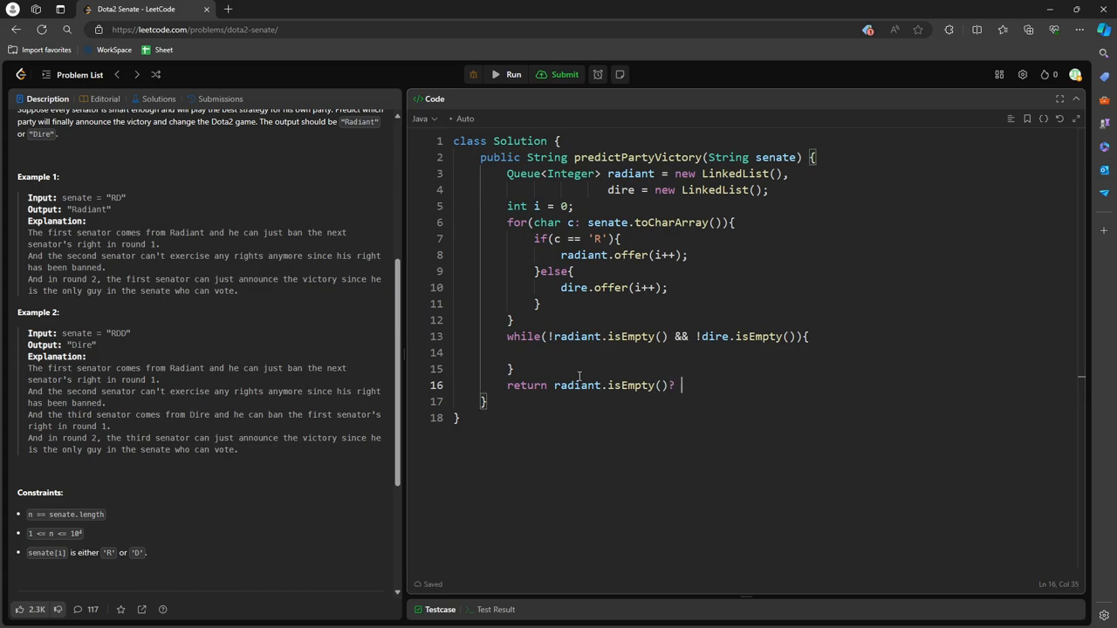
pyautogui.write('"Dire"')
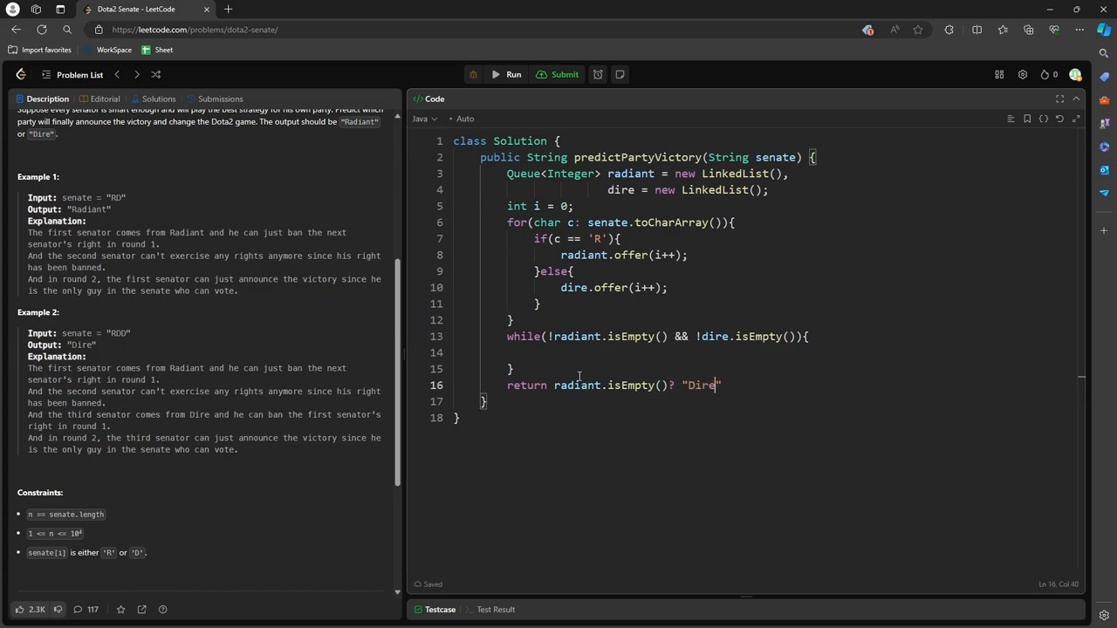
pyautogui.write(': ""')
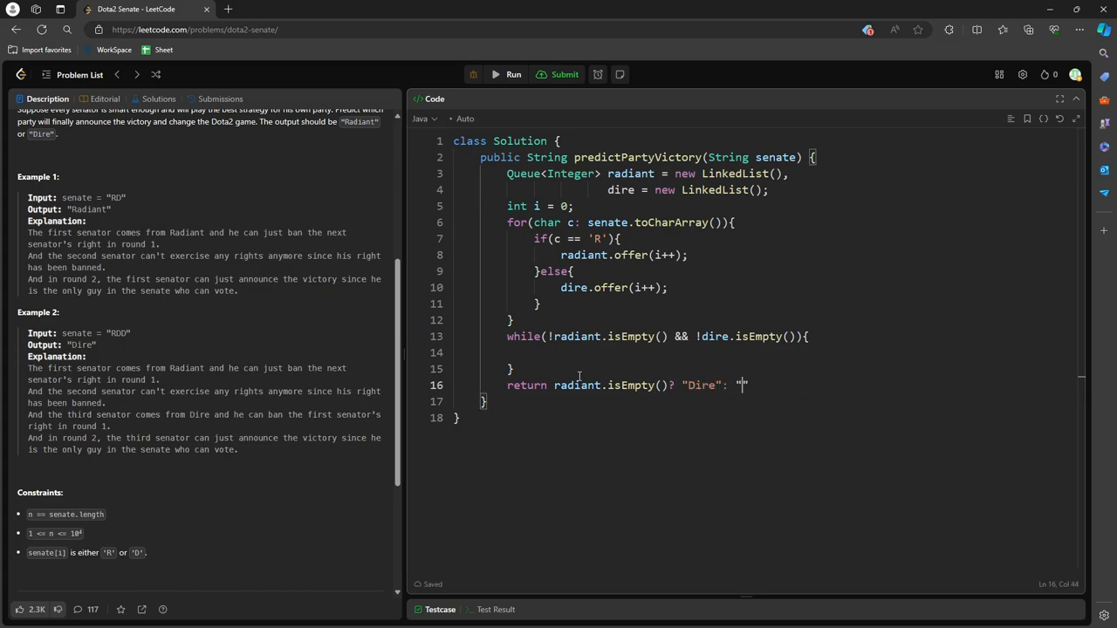
pyautogui.write('Radiant')
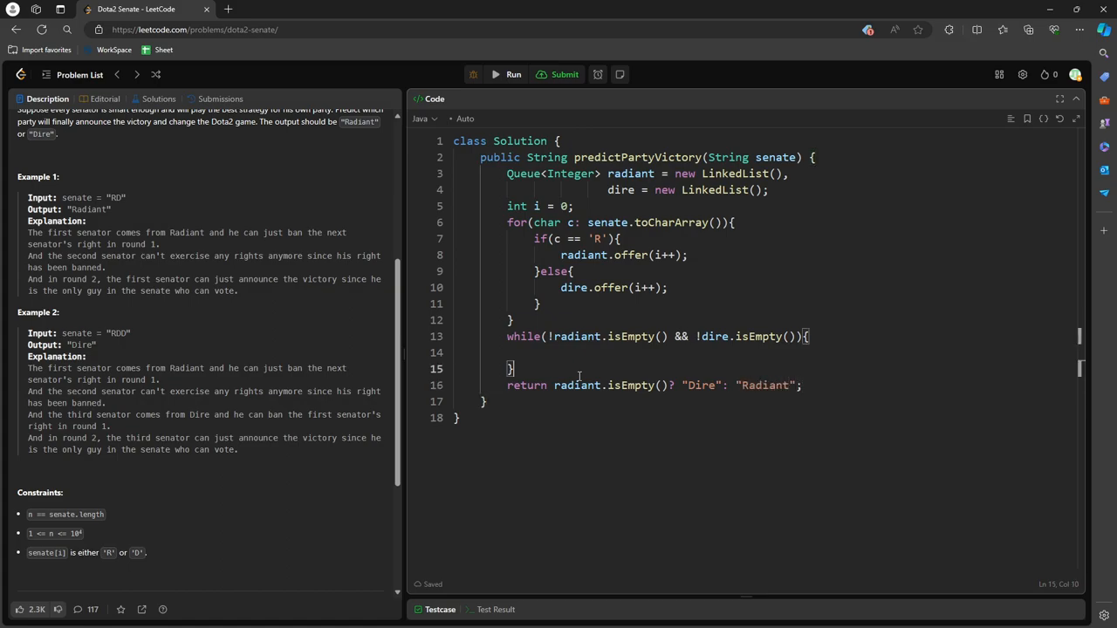
# Start an if inside the while loop comparing radiant.peek() > dire.peek().
pyautogui.write('if')
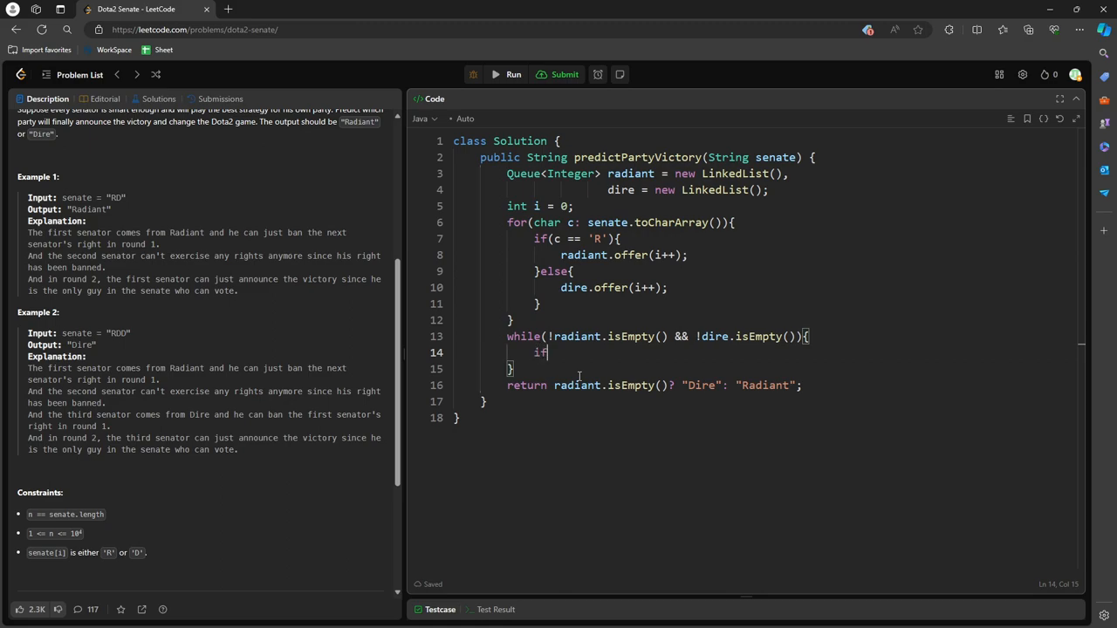
pyautogui.write('(){')
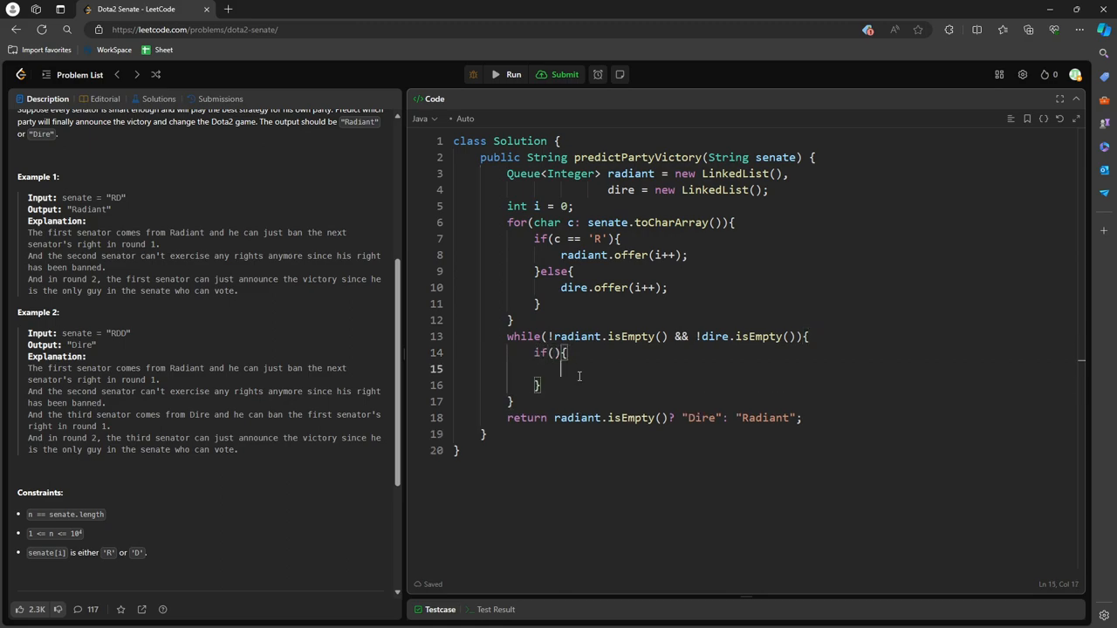
pyautogui.write('raad')
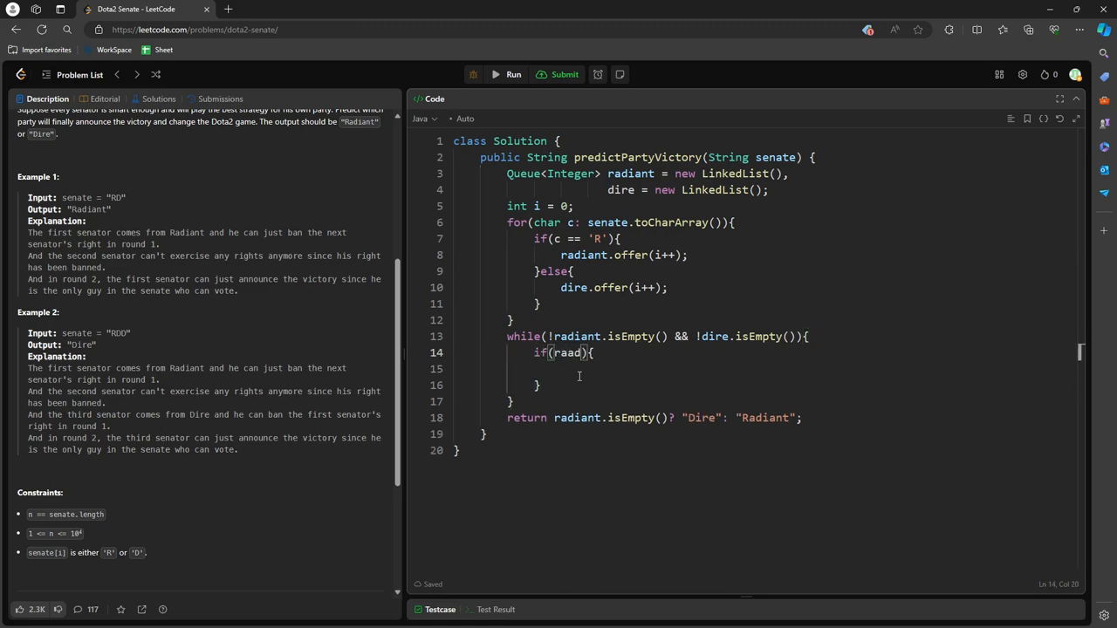
pyautogui.write('radiant.peek(')
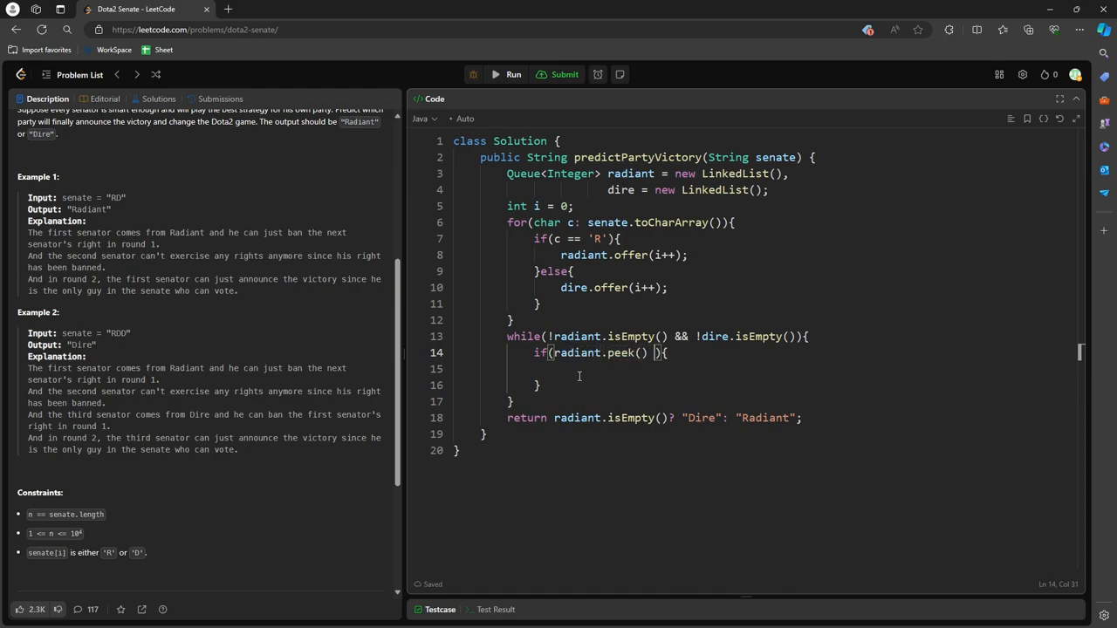
pyautogui.write('> dire.p')
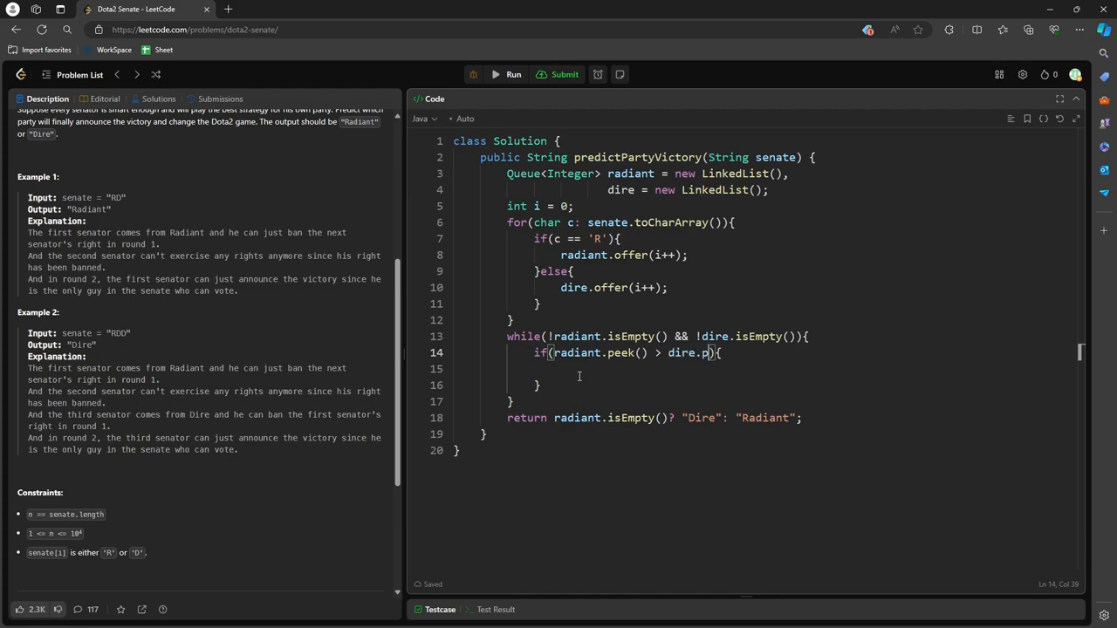
pyautogui.write('eek()){')
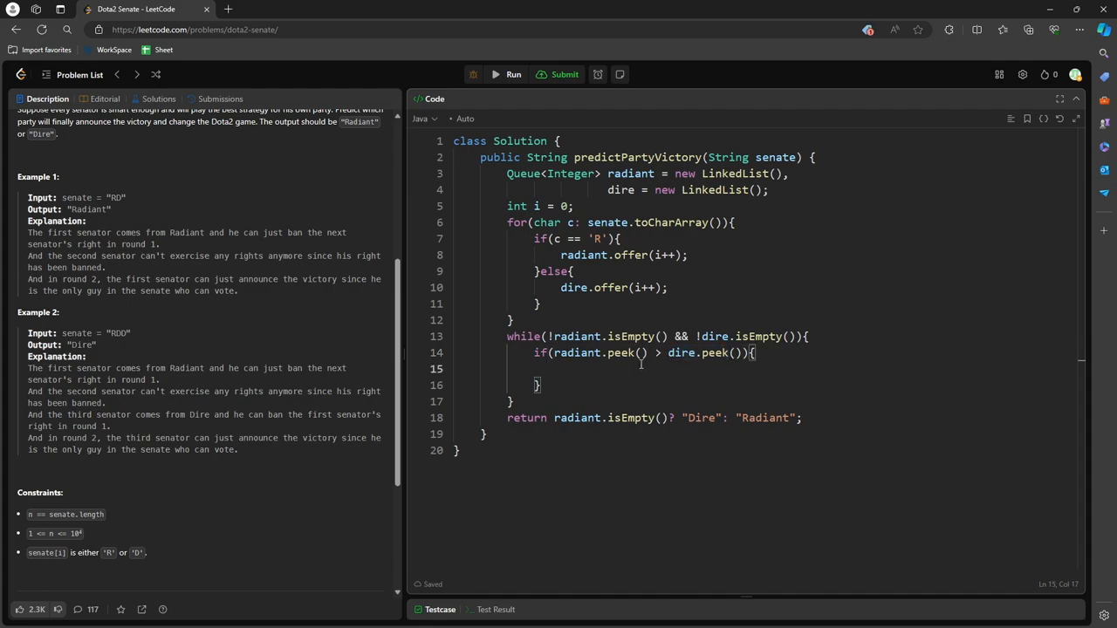
# Offer i++ to dire in the if branch, otherwise offer i++ to radiant.
pyautogui.write('dire.')
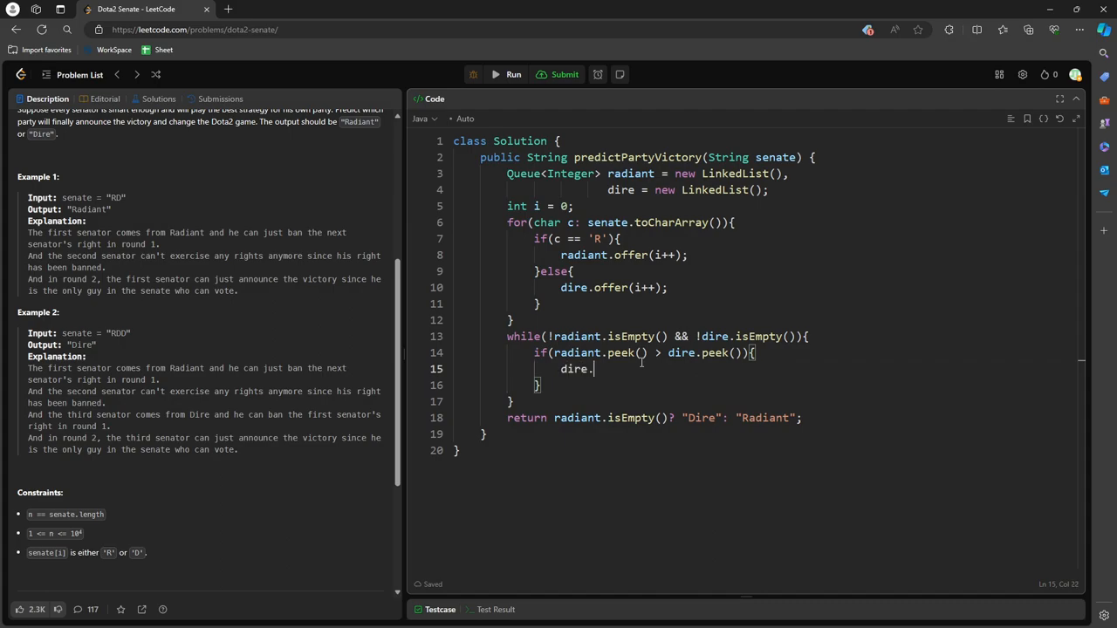
pyautogui.write('offer()')
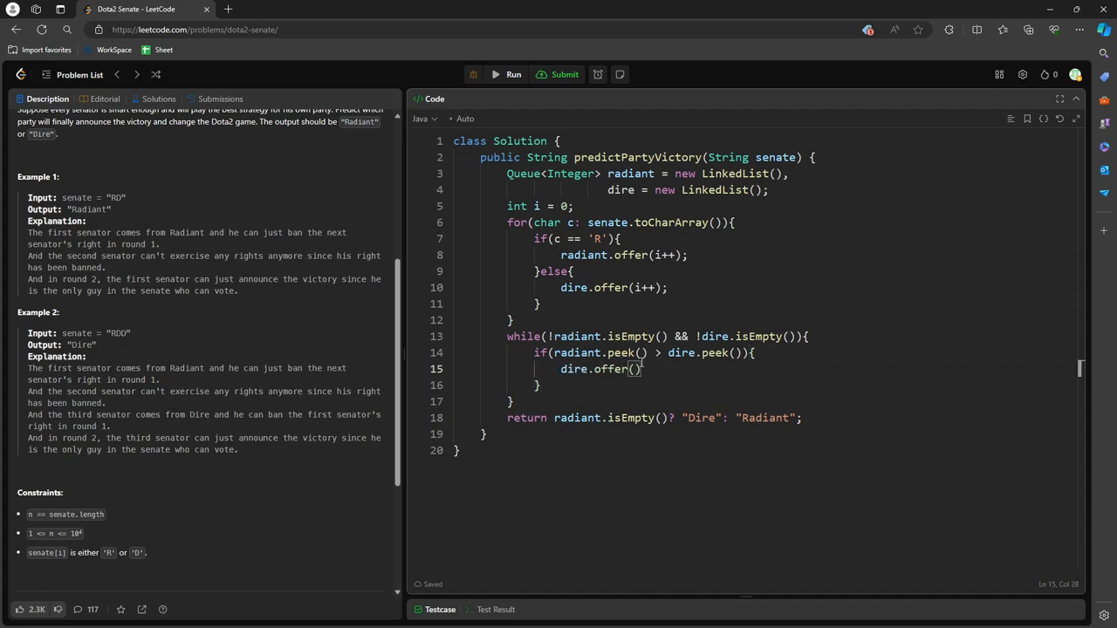
pyautogui.write('i++')
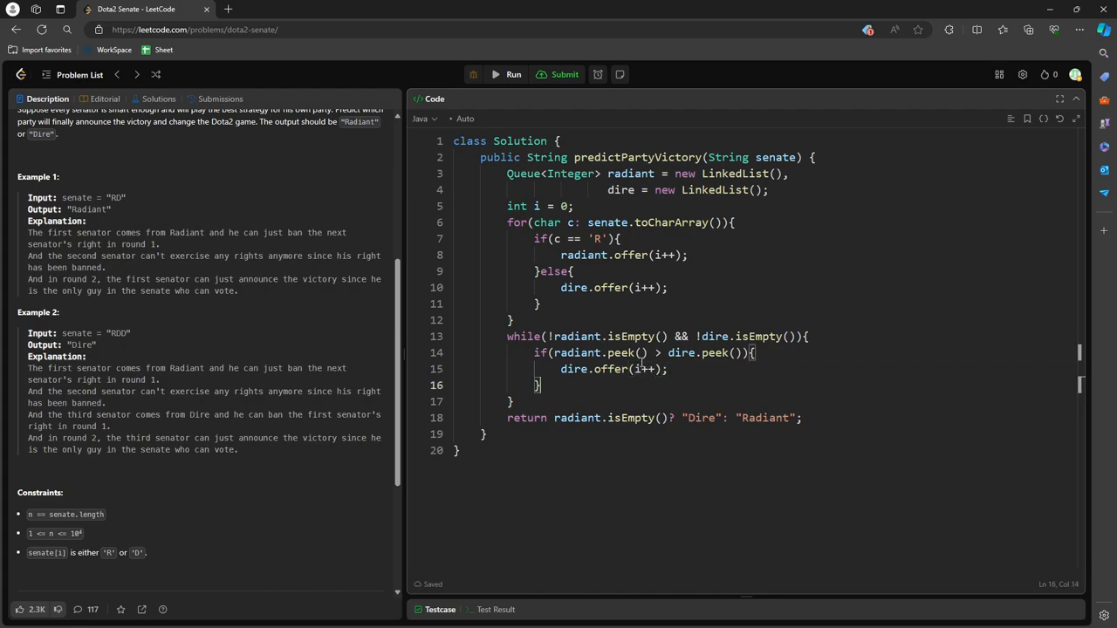
pyautogui.write('else{')
pyautogui.write('radiant.offer(i')
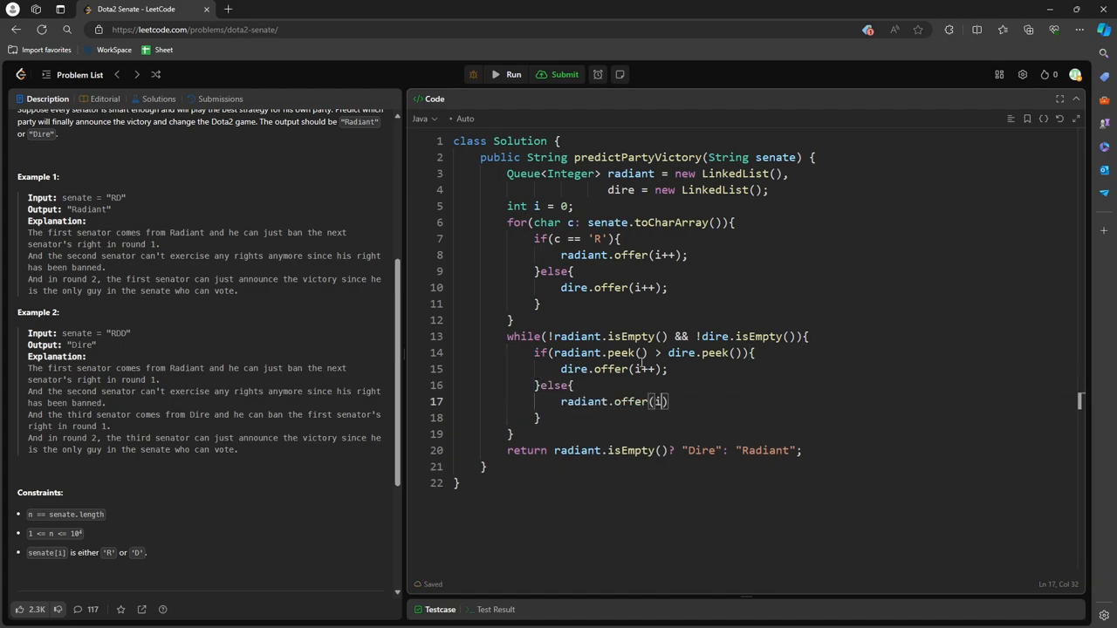
pyautogui.write('++);')
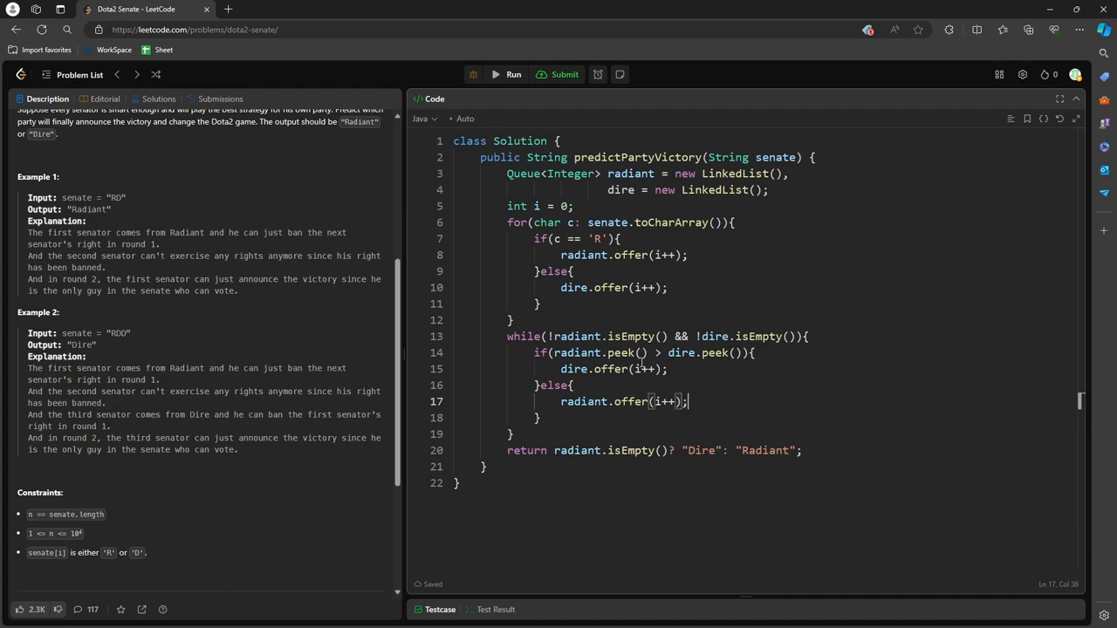
pyautogui.press('Enter')
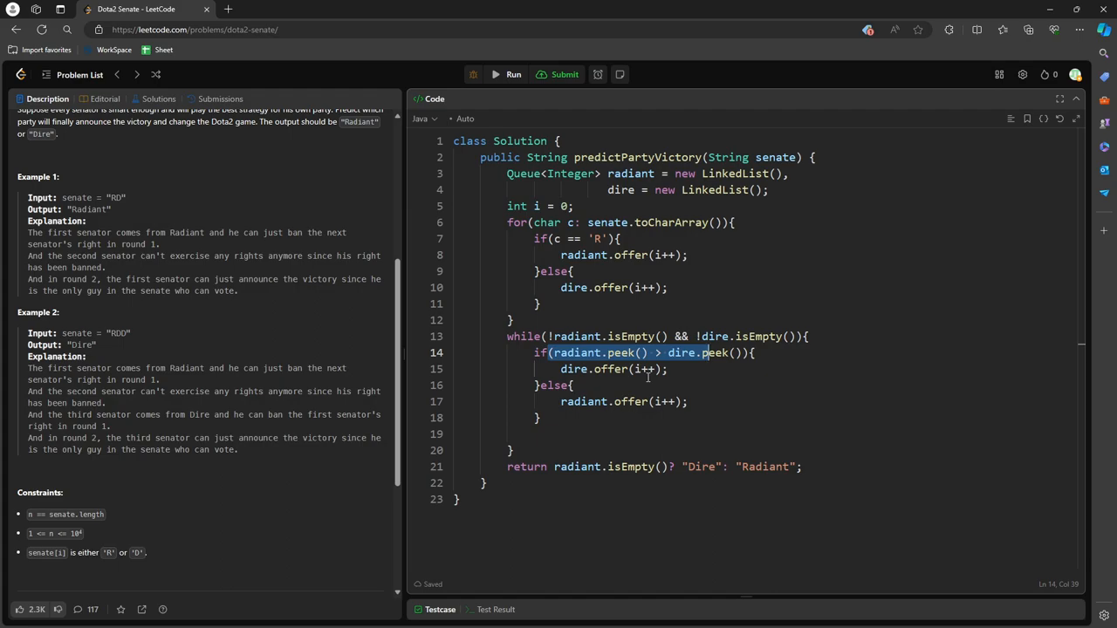
# Add dire.poll(); and radiant.poll(); on the blank line after the if-else.
pyautogui.click(615, 433)
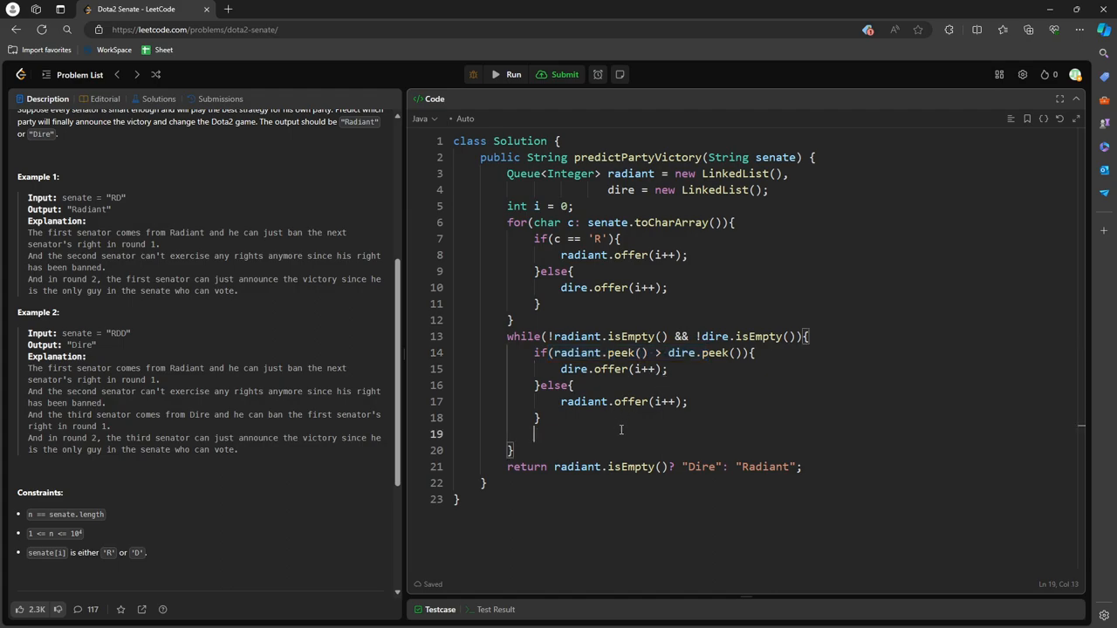
pyautogui.write('dire.poll();')
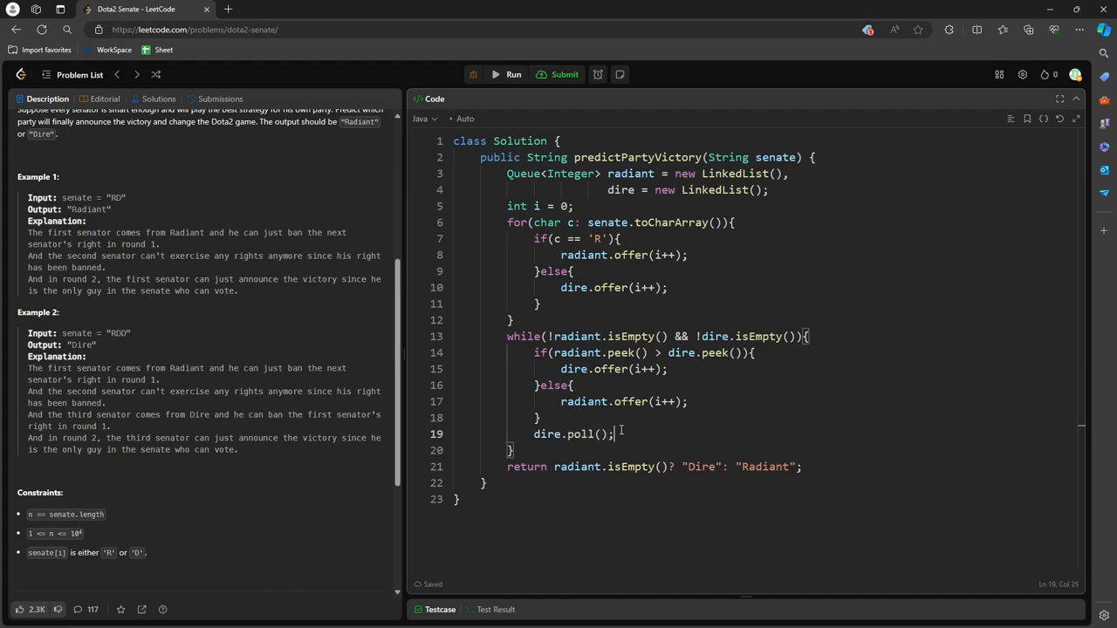
pyautogui.write('radia')
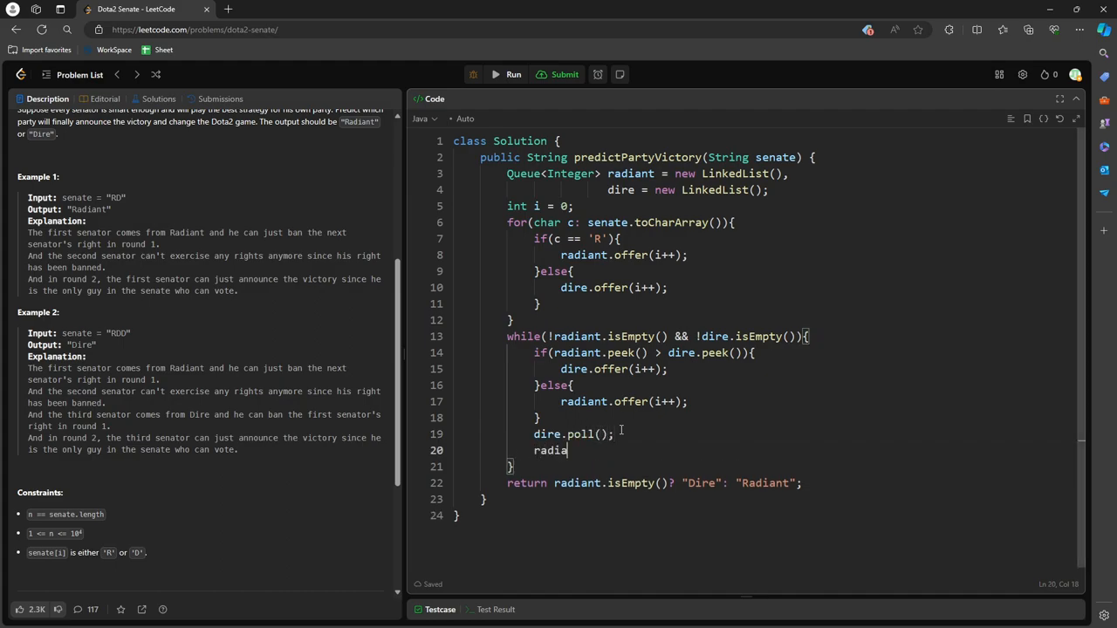
pyautogui.write('nt.poll();')
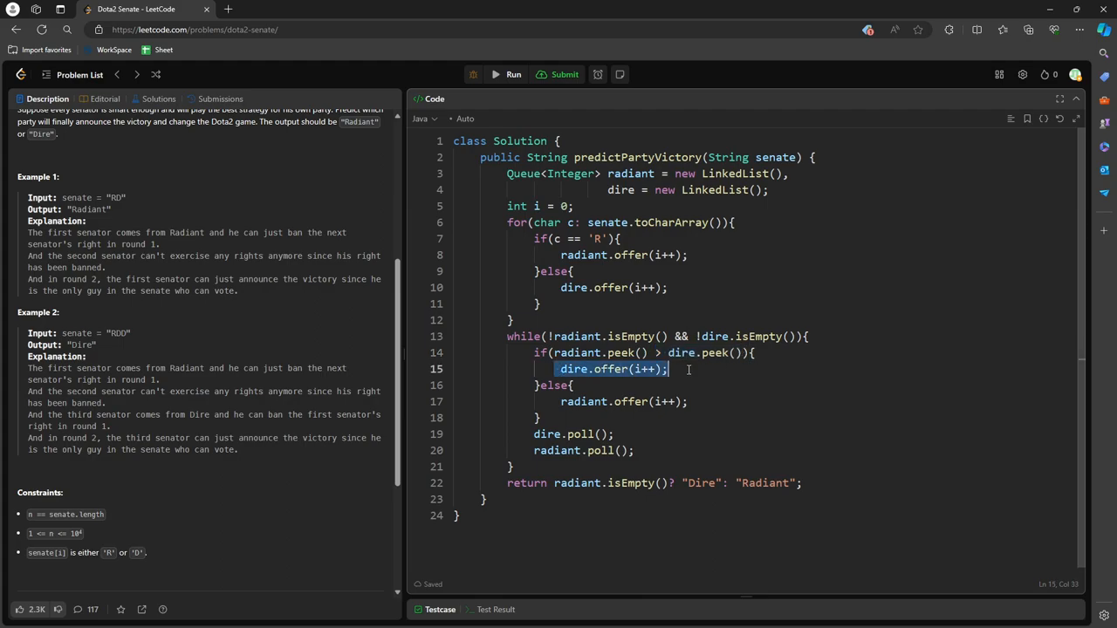
pyautogui.moveTo(605, 423)
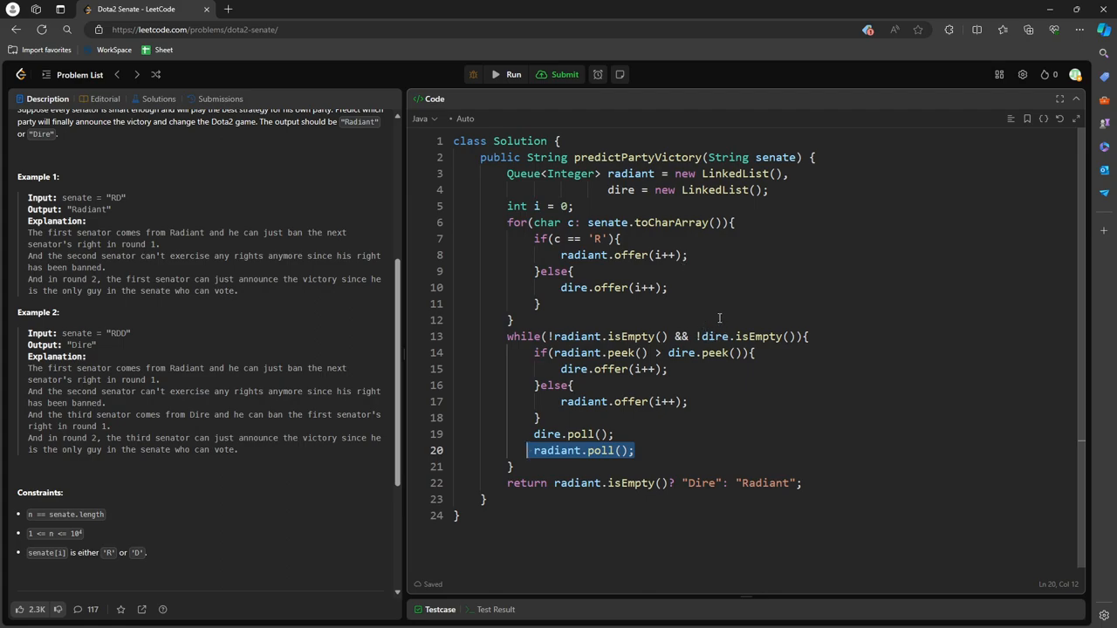
# Run the sample tests, then submit for an Accepted result at 12 ms and 45.82 MB.
pyautogui.click(564, 74)
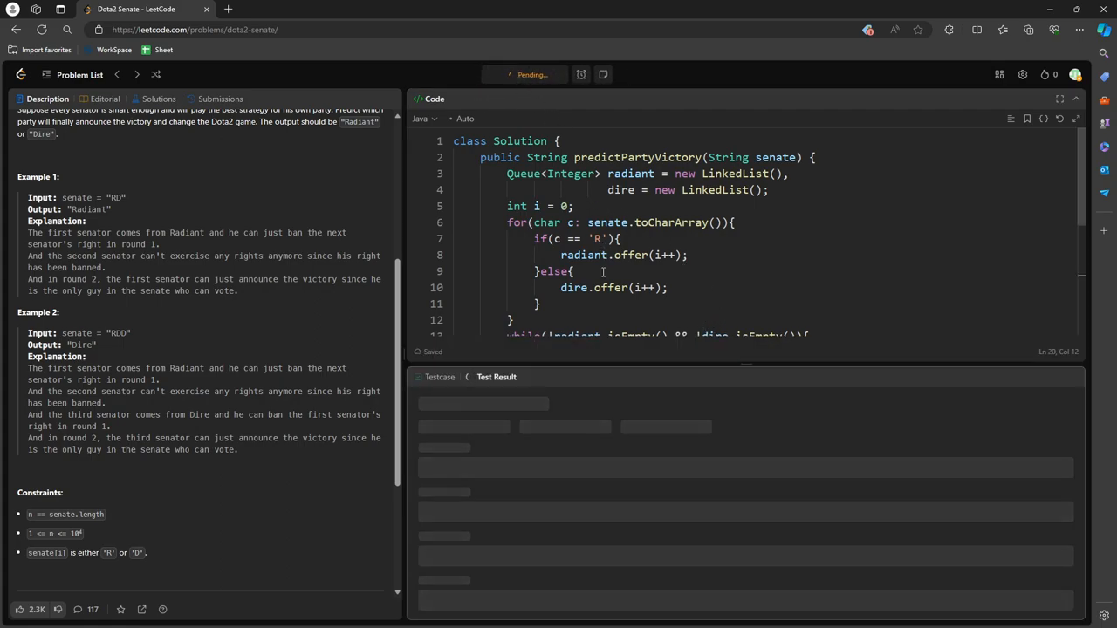
pyautogui.scroll(-3)
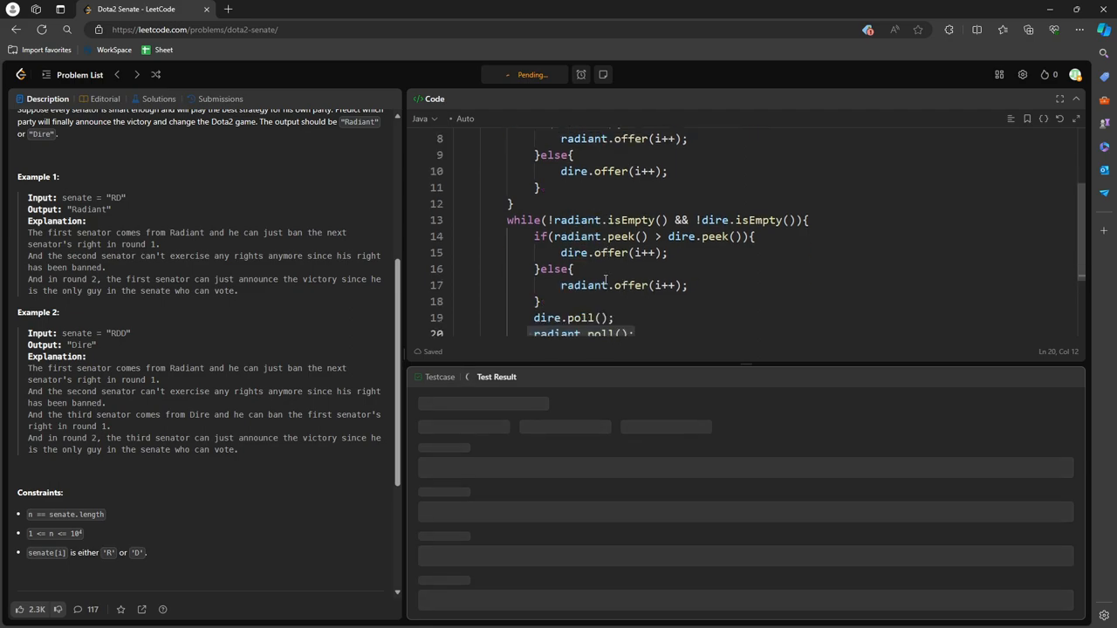
pyautogui.scroll(3)
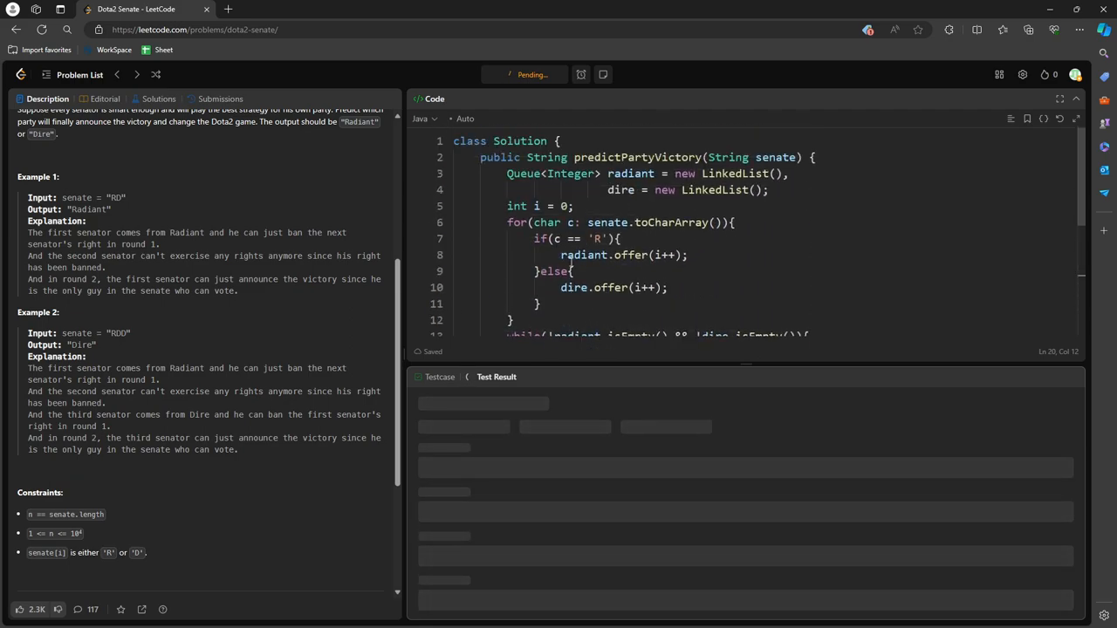
pyautogui.click(564, 74)
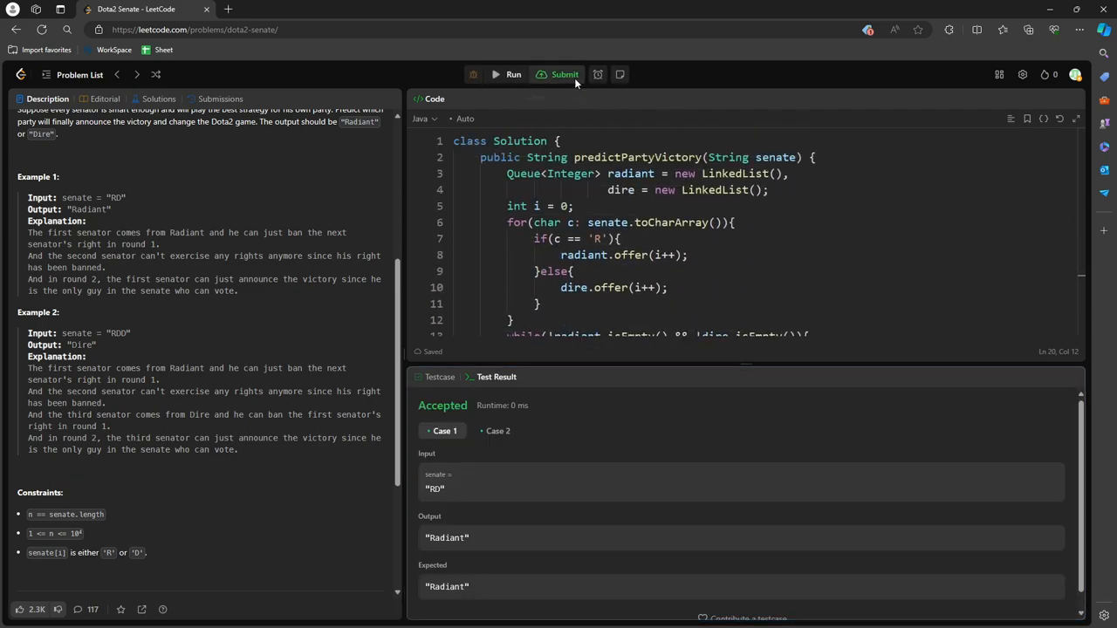
pyautogui.click(564, 74)
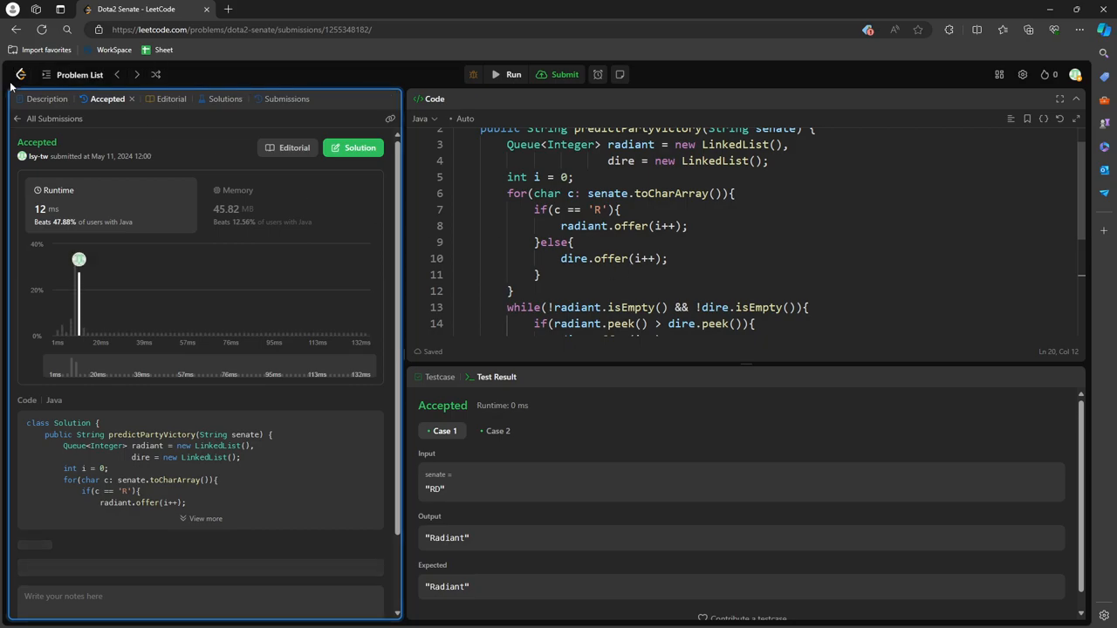
# Return to the Dota2 Senate description and highlight the solution's while loop to explain complexity.
pyautogui.click(47, 99)
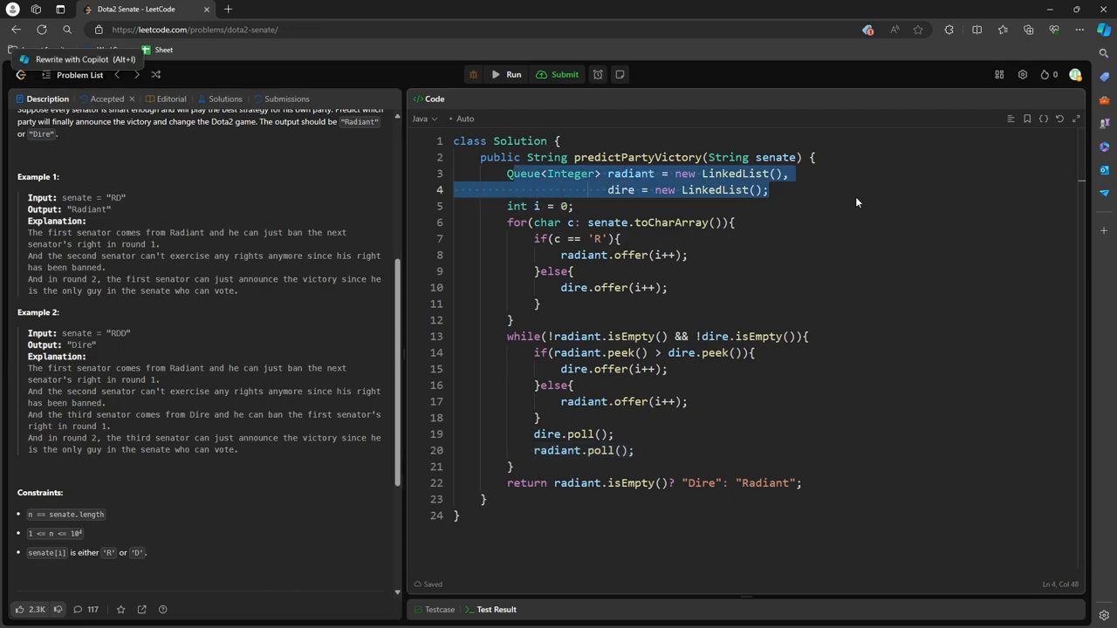
pyautogui.scroll(3)
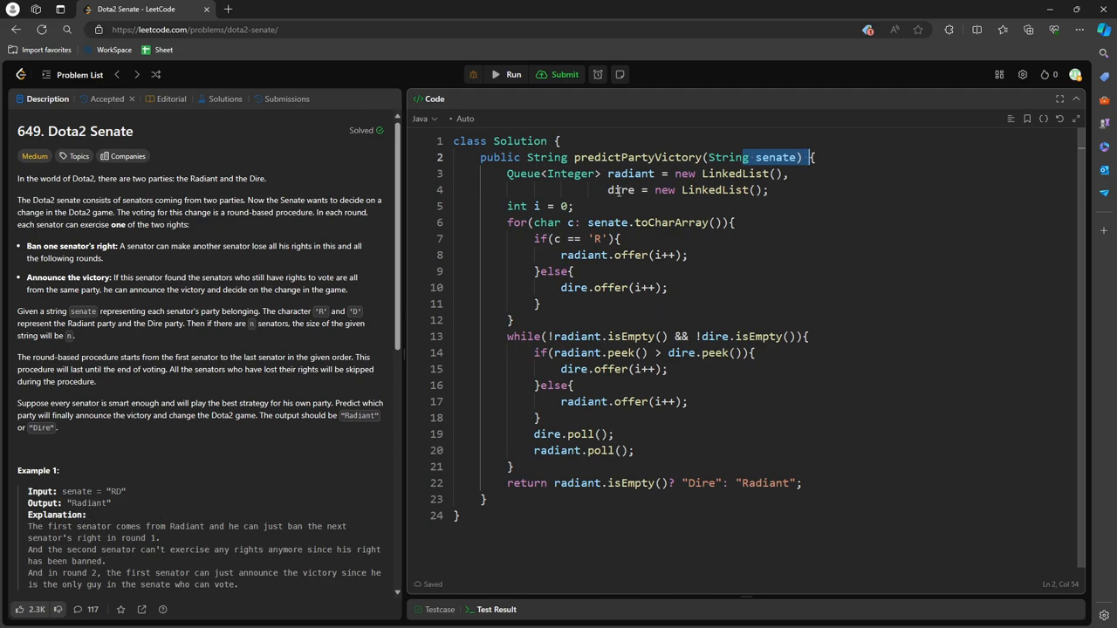
pyautogui.moveTo(507, 221); pyautogui.dragTo(541, 304)
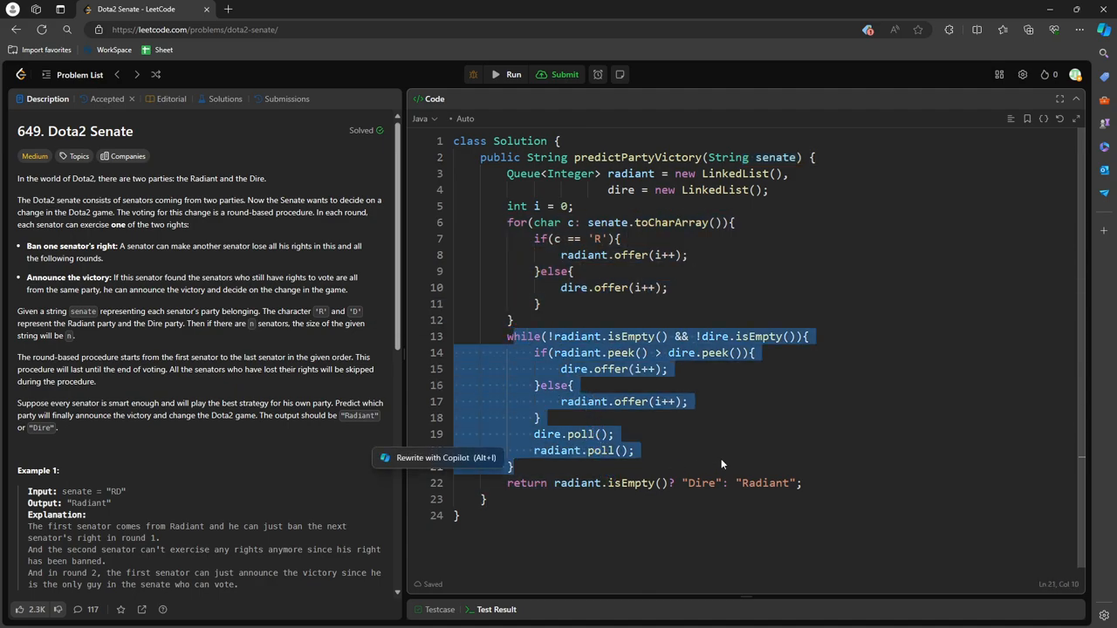
pyautogui.moveTo(780, 351)
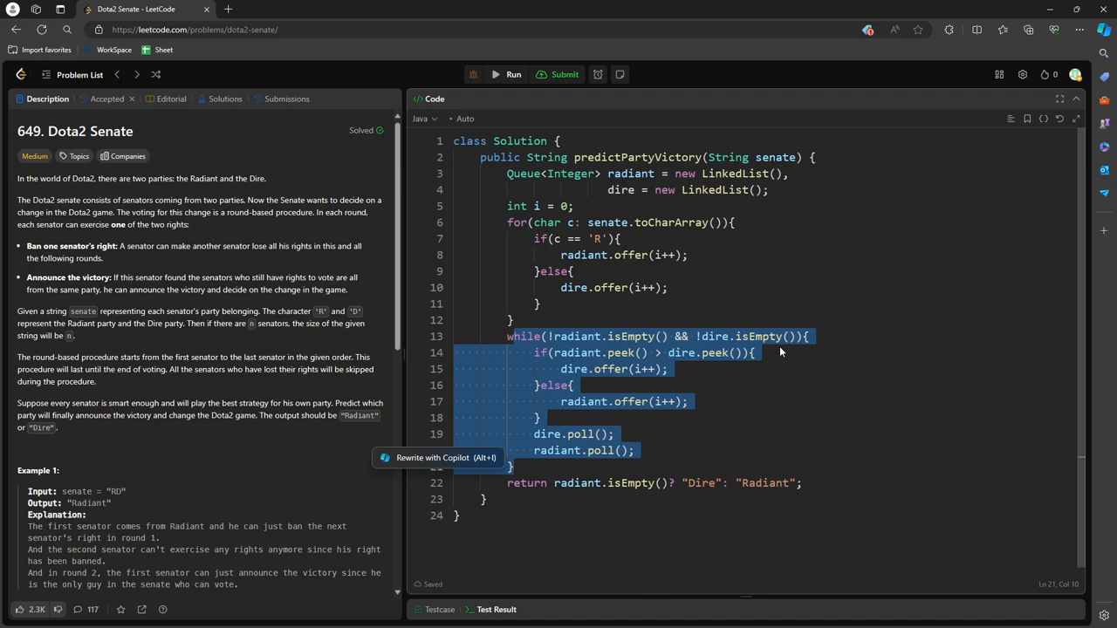
pyautogui.moveTo(757, 211)
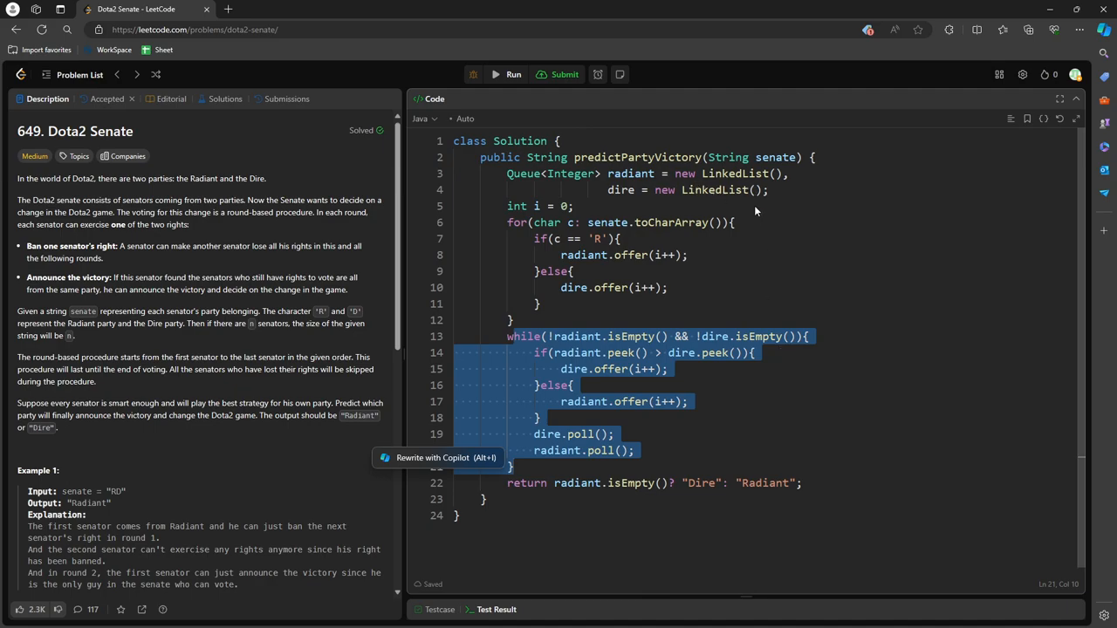
pyautogui.moveTo(748, 200)
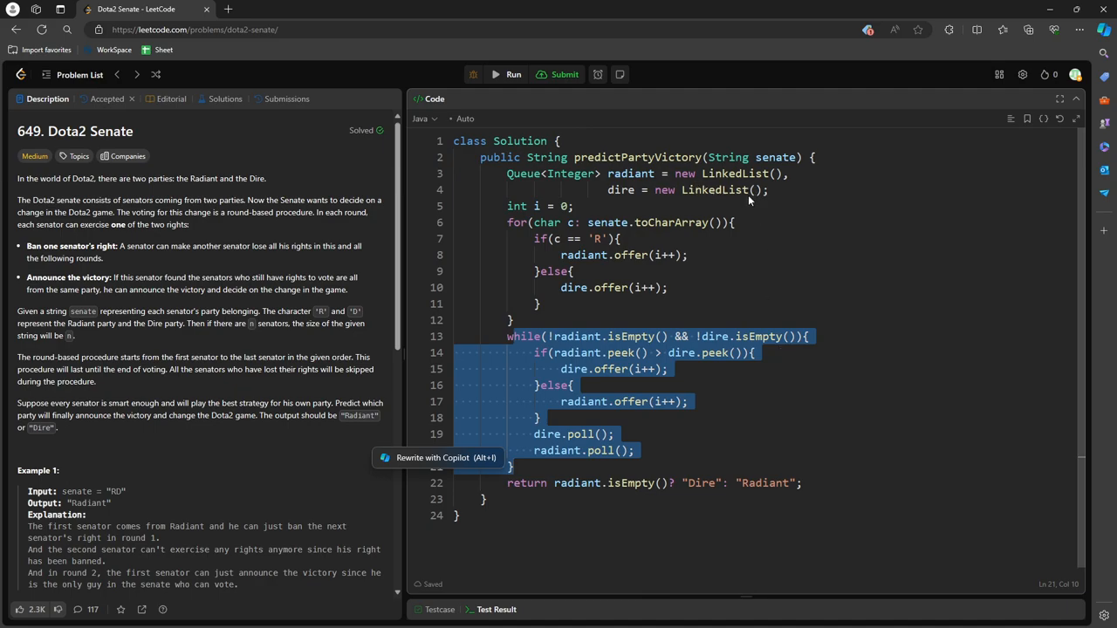